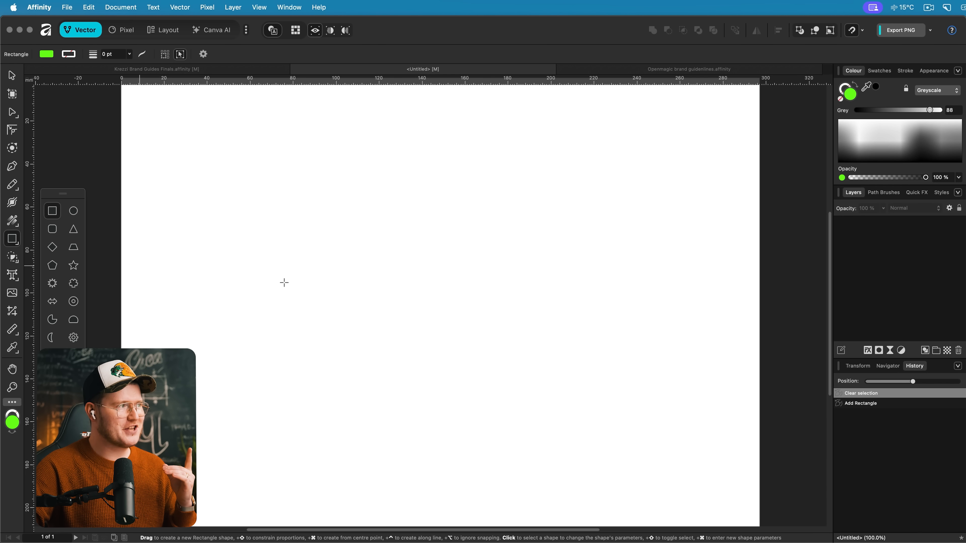
- Drag a narrow green rectangle and repeat it into a row, then a full grid of copies
{"action": "left_click_drag", "start_coordinate": [151, 206], "coordinate": [299, 336]}
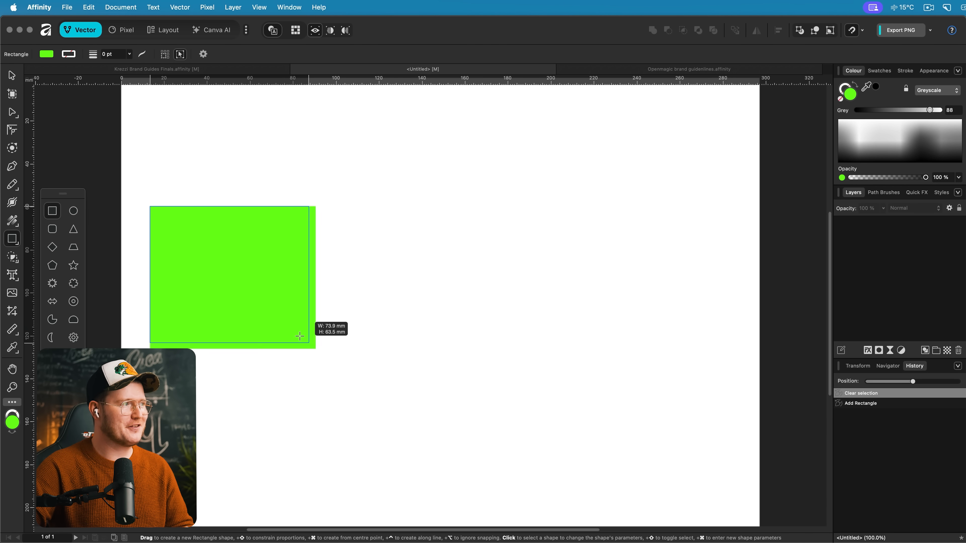
{"action": "left_click_drag", "start_coordinate": [299, 336], "coordinate": [228, 321]}
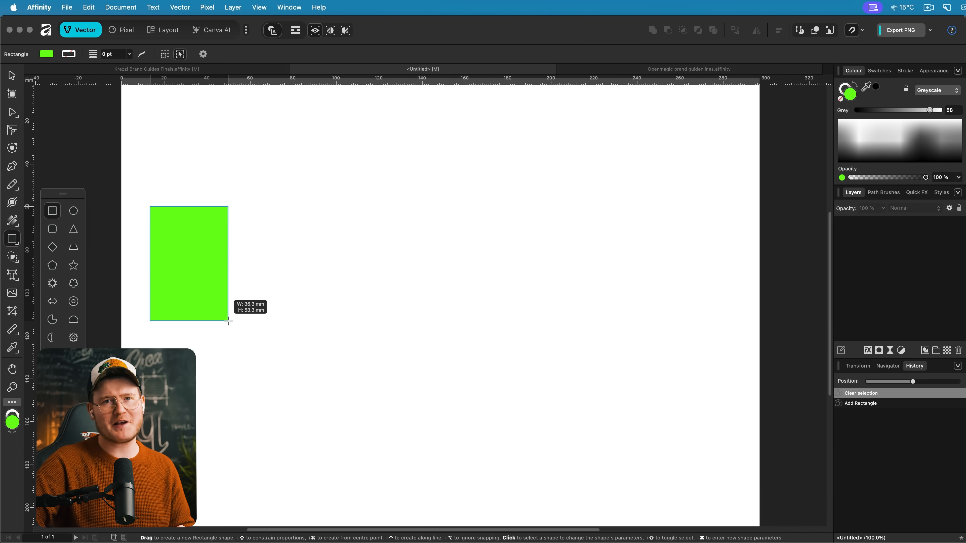
{"action": "left_click_drag", "start_coordinate": [231, 323], "coordinate": [231, 318]}
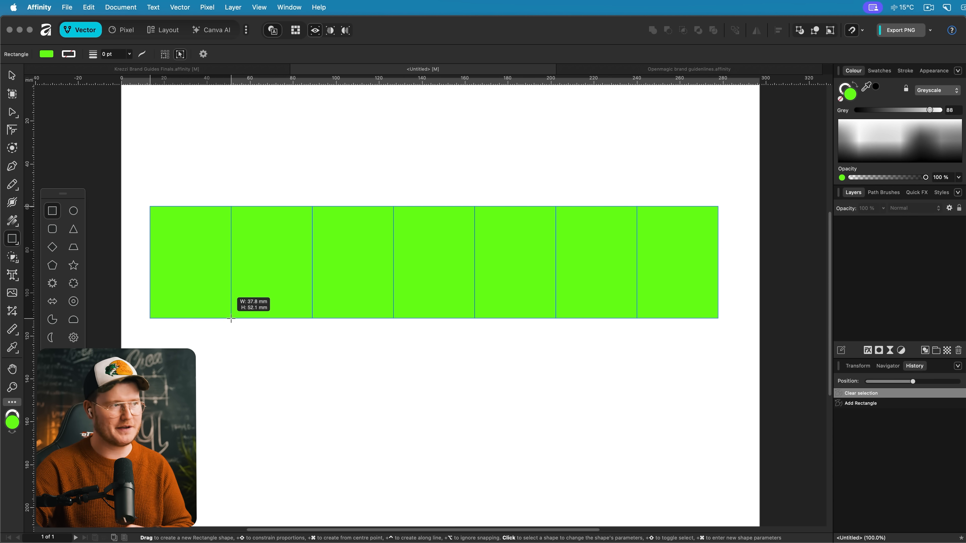
{"action": "left_click_drag", "start_coordinate": [717, 317], "coordinate": [664, 277]}
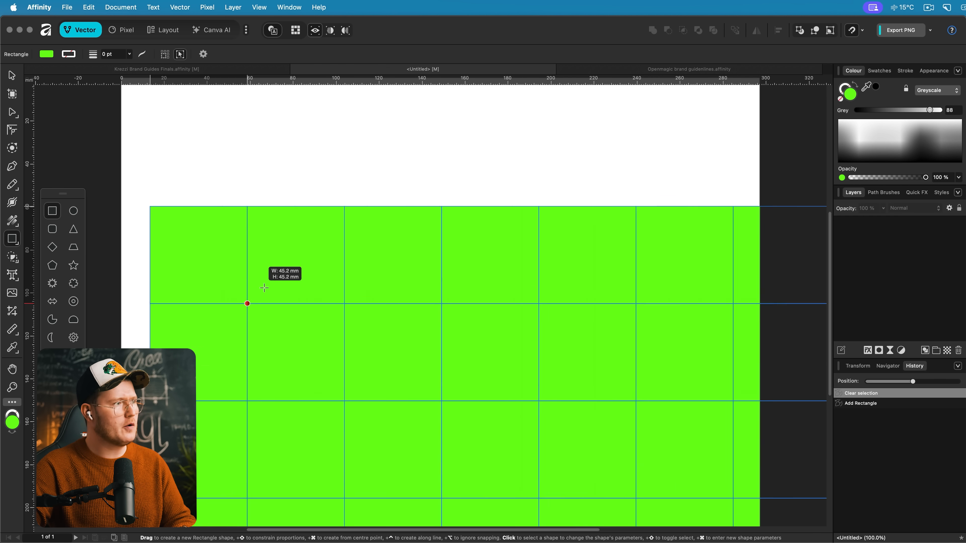
{"action": "left_click_drag", "start_coordinate": [247, 303], "coordinate": [178, 248]}
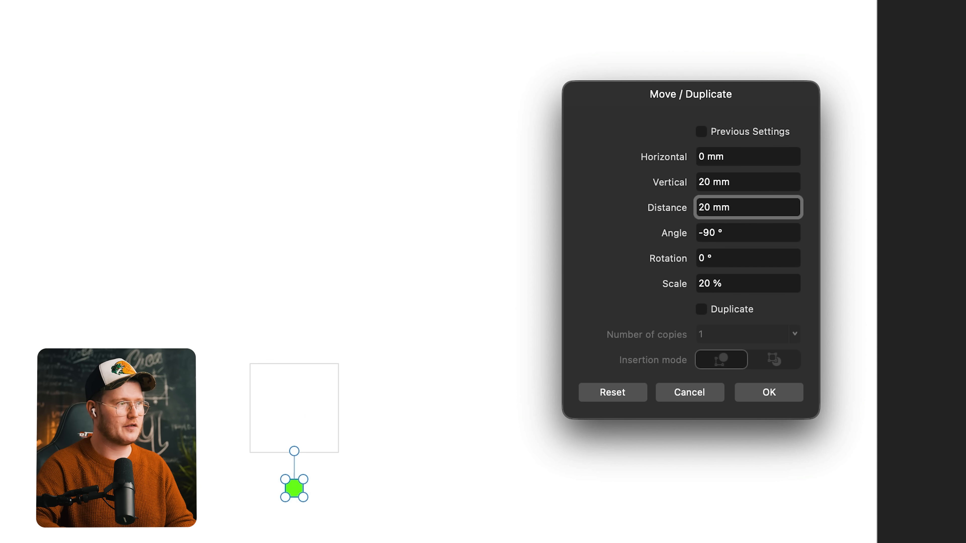
- Move/Duplicate the square into a rotated trail of copies spaced 4 mm apart
{"action": "left_click", "coordinate": [700, 308]}
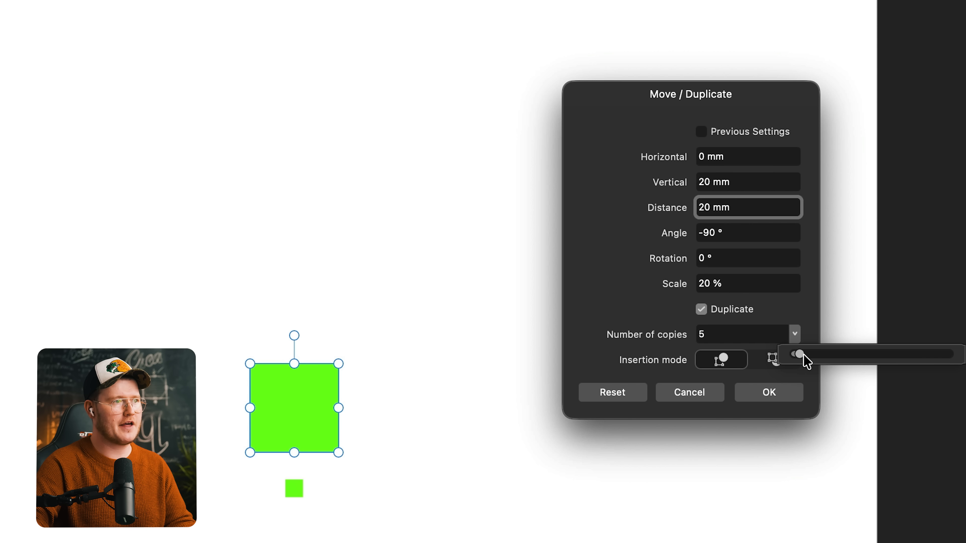
{"action": "left_click_drag", "start_coordinate": [801, 353], "coordinate": [825, 354]}
{"action": "type", "text": "3"}
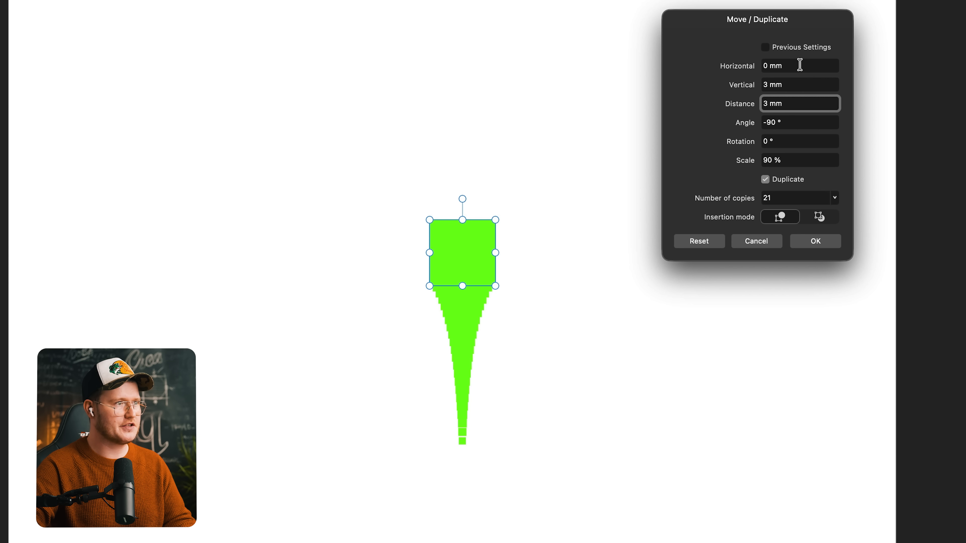
{"action": "type", "text": "4 mm"}
{"action": "left_click", "coordinate": [799, 140]}
{"action": "type", "text": "70"}
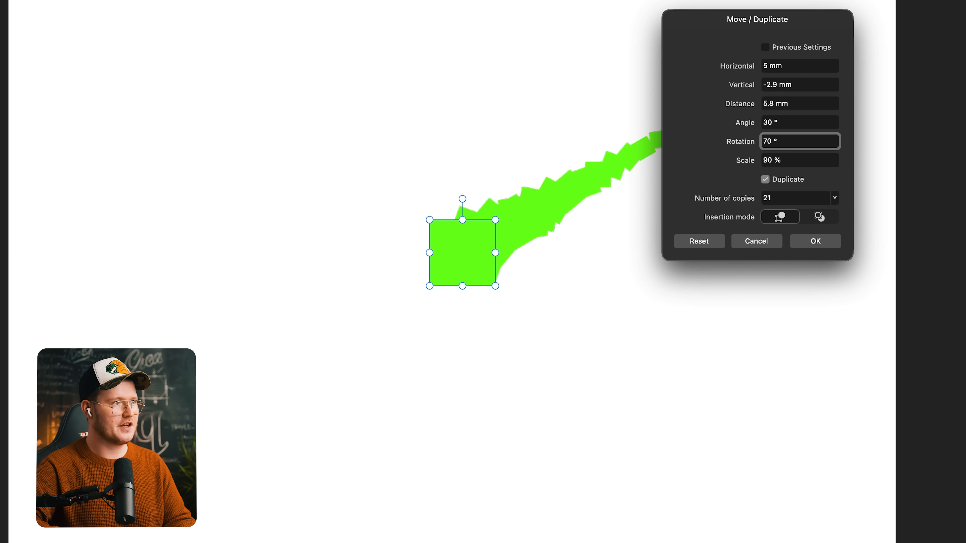
{"action": "left_click", "coordinate": [815, 241]}
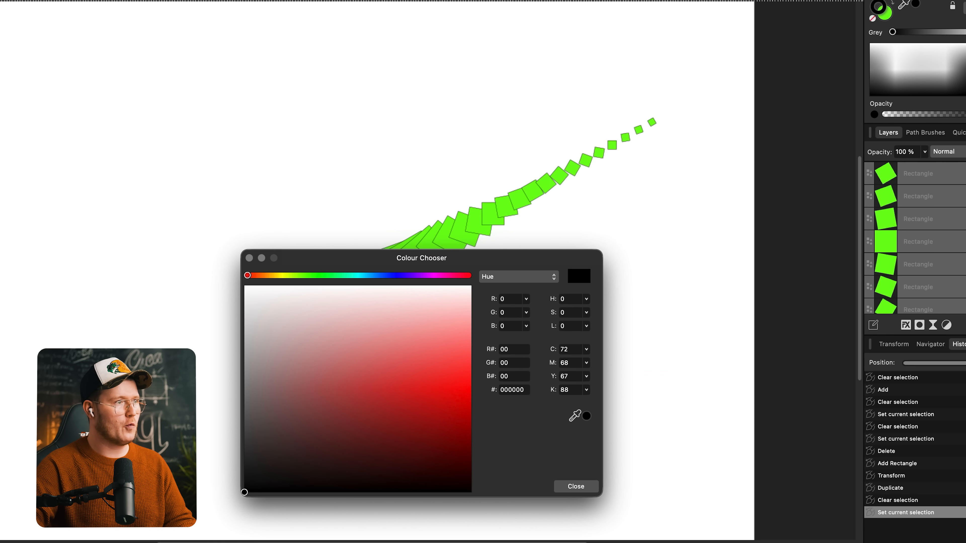
- Group the trail of squares and rescale the group to 90 %
{"action": "left_click", "coordinate": [574, 486]}
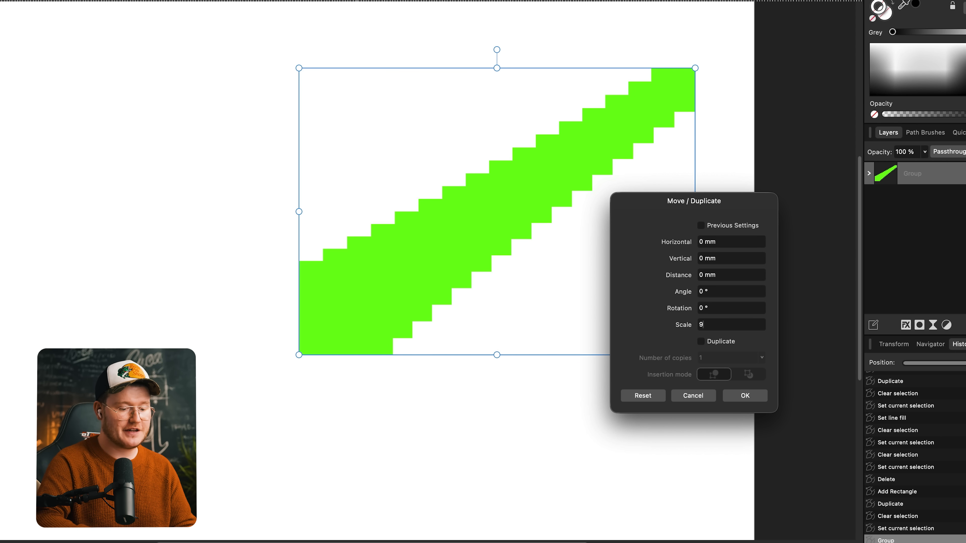
{"action": "type", "text": "0 %"}
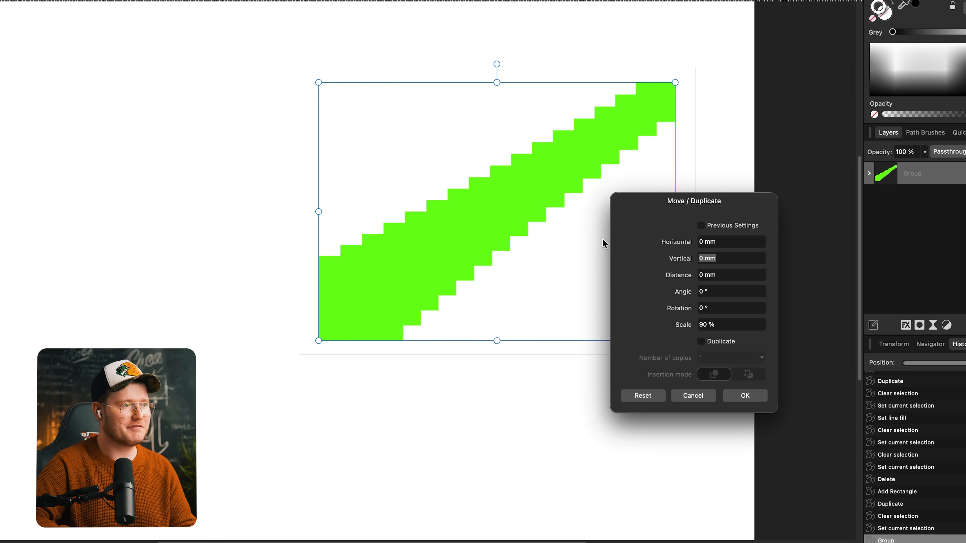
{"action": "left_click", "coordinate": [744, 396]}
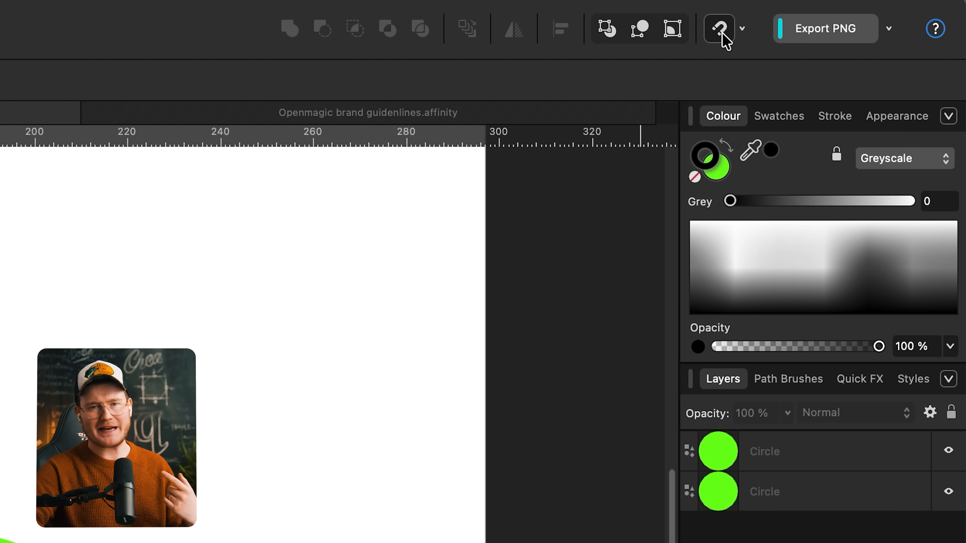
- Choose the Object creation snapping preset from the toolbar's Snapping presets
{"action": "left_click", "coordinate": [718, 28]}
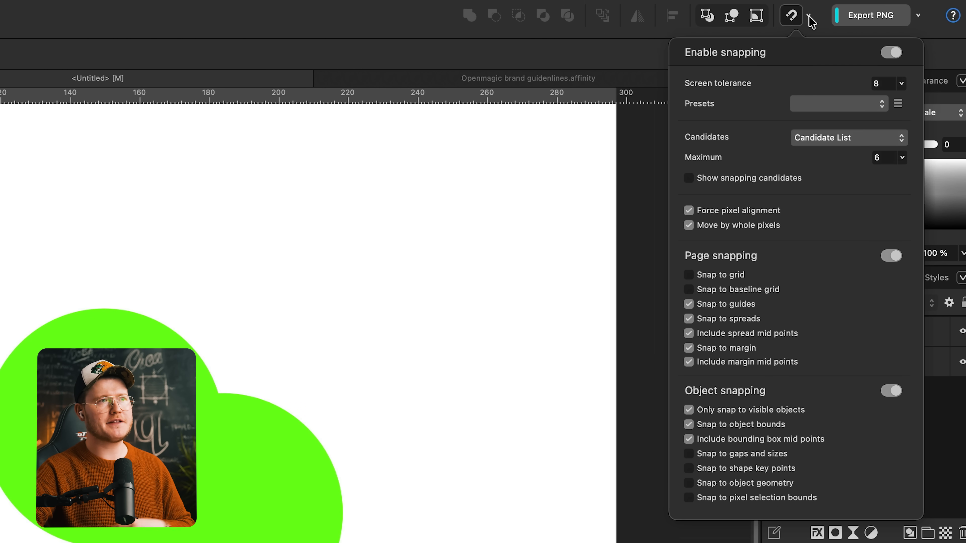
{"action": "left_click", "coordinate": [837, 103]}
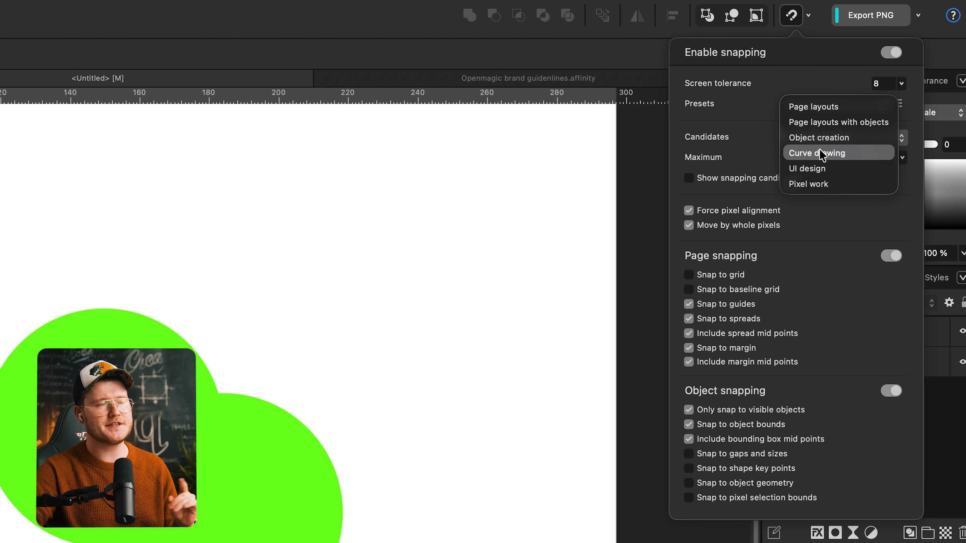
{"action": "mouse_move", "coordinate": [831, 142]}
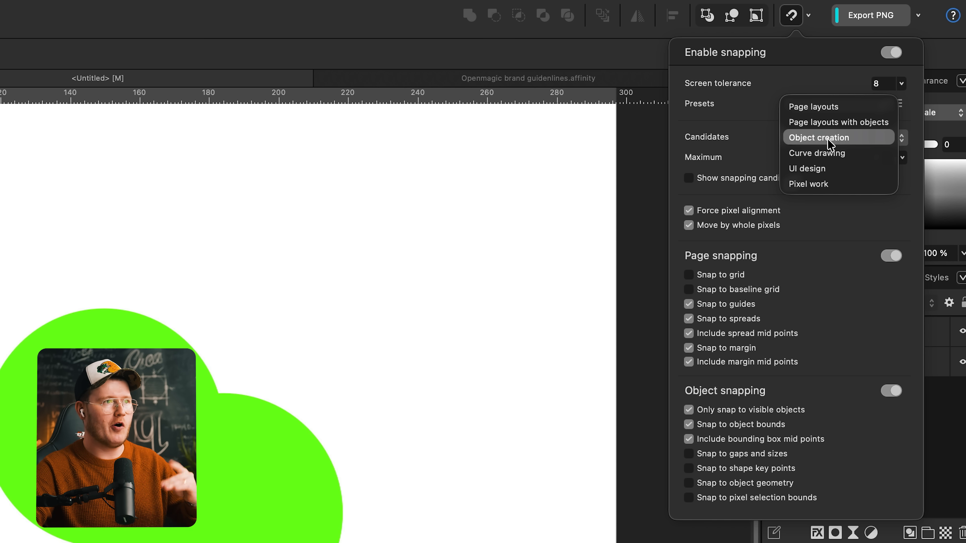
{"action": "left_click", "coordinate": [820, 137]}
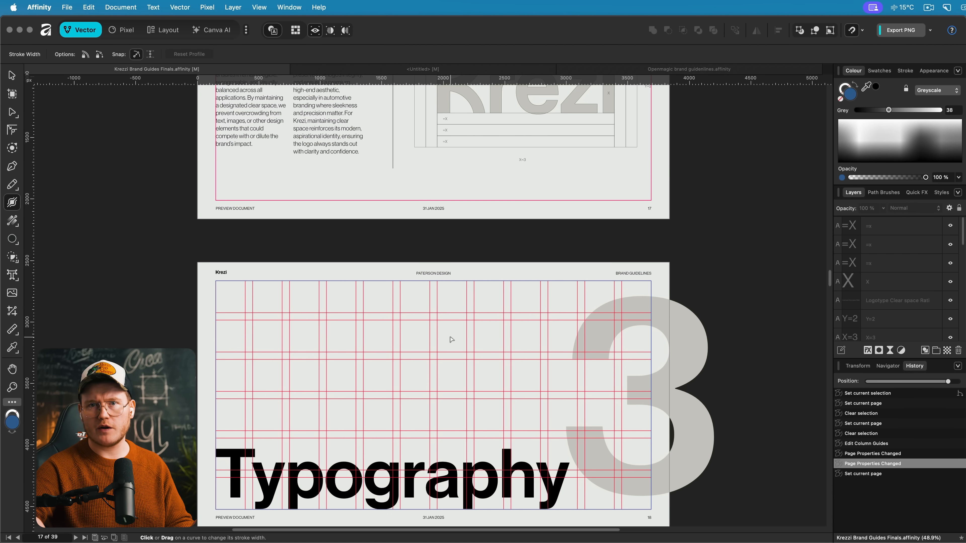
- Switch to the untitled document in the Vector persona and bring up the Guides settings
{"action": "left_click", "coordinate": [167, 30]}
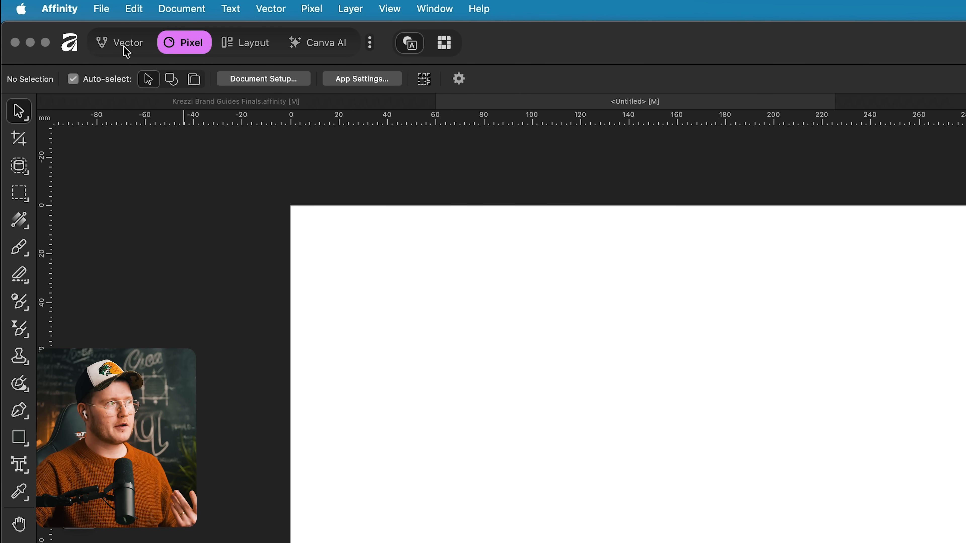
{"action": "left_click", "coordinate": [389, 8]}
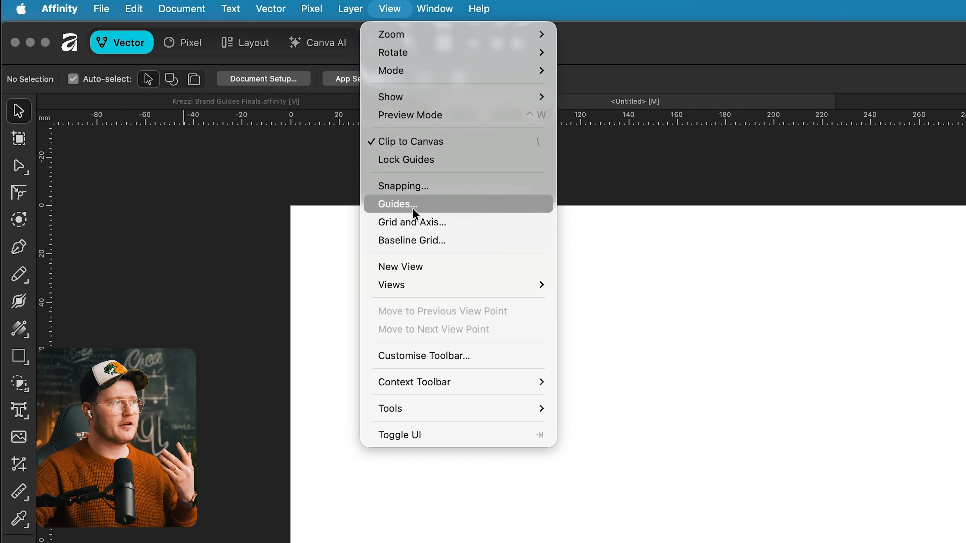
{"action": "left_click", "coordinate": [397, 203]}
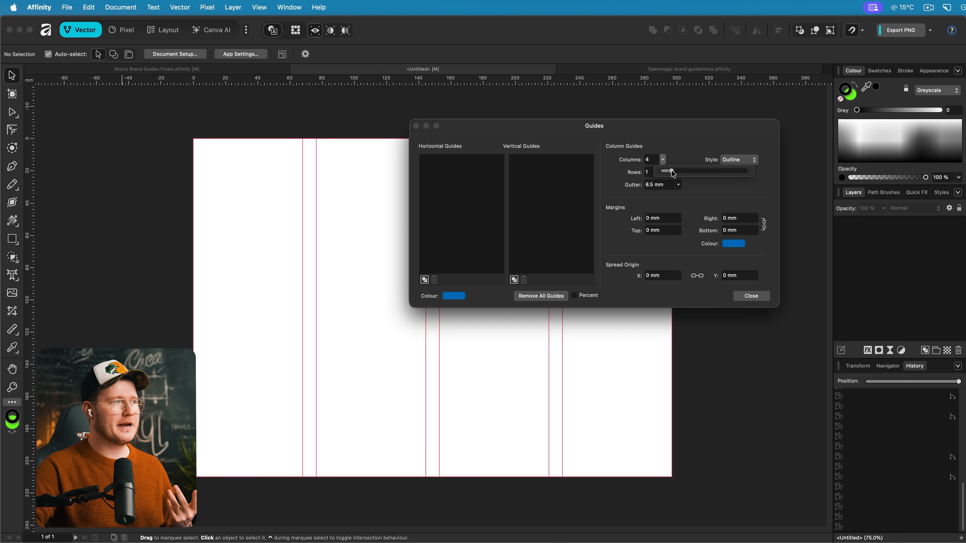
- Set the guides to 8 red columns and adjust the row count
{"action": "left_click_drag", "start_coordinate": [671, 171], "coordinate": [682, 171]}
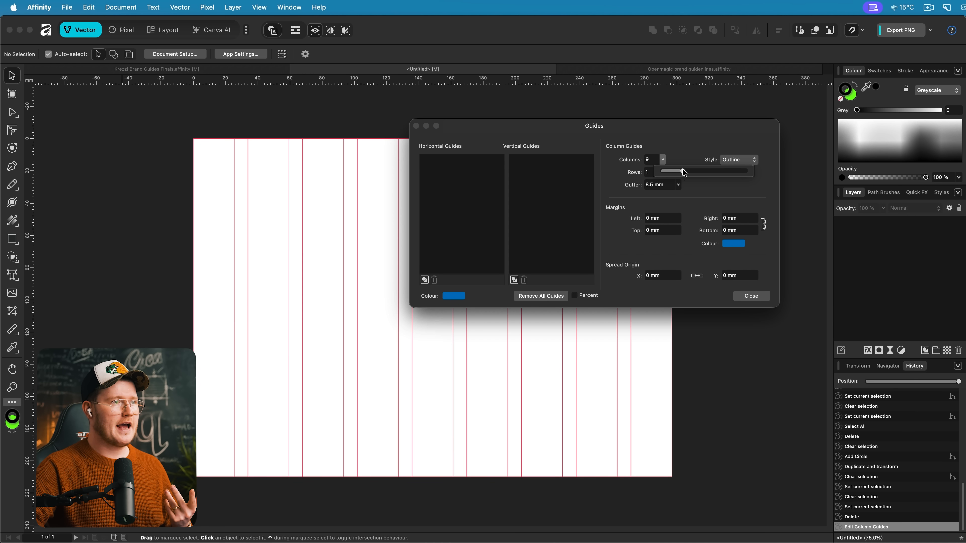
{"action": "left_click", "coordinate": [662, 162]}
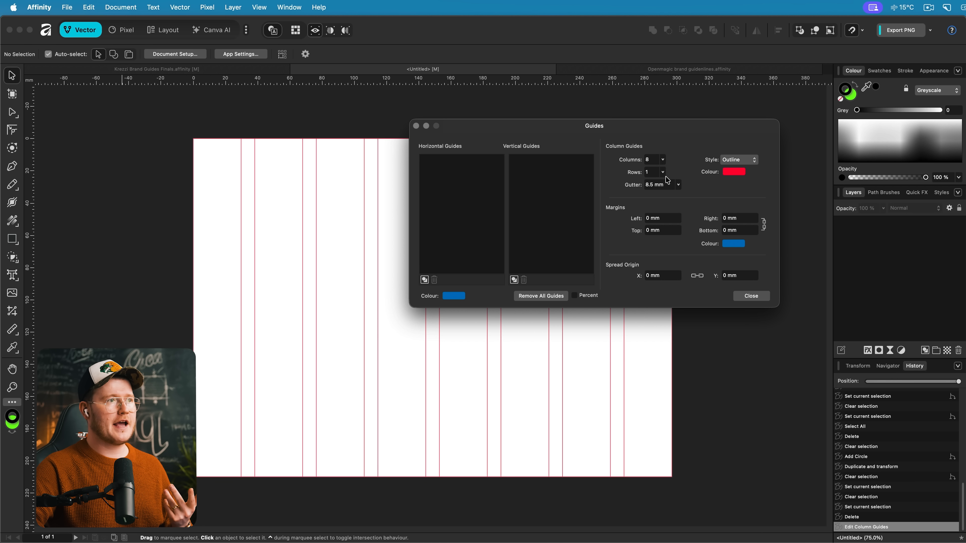
{"action": "left_click", "coordinate": [662, 170]}
{"action": "type", "text": "15"}
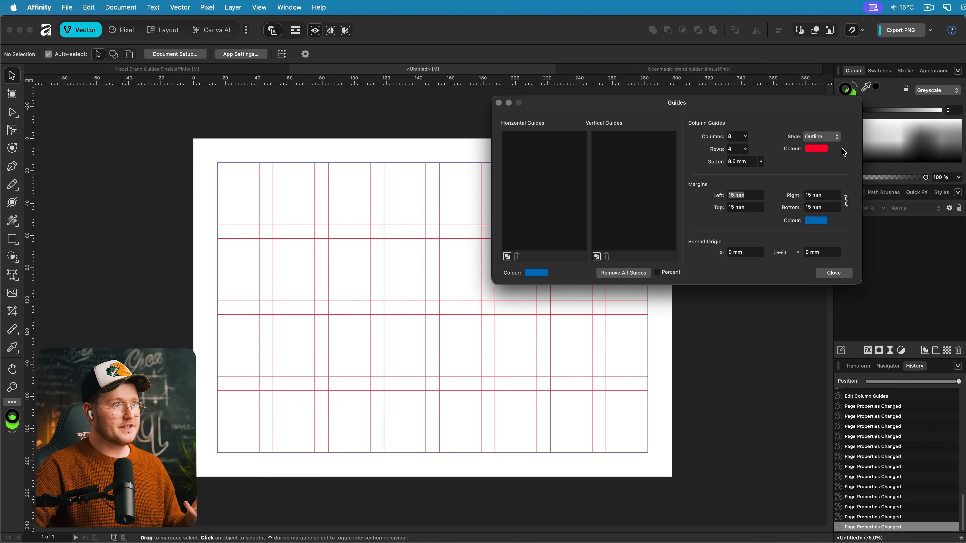
- Try Filled guide style, return to Outline, and place a vertical guide at 15 mm
{"action": "left_click", "coordinate": [820, 136]}
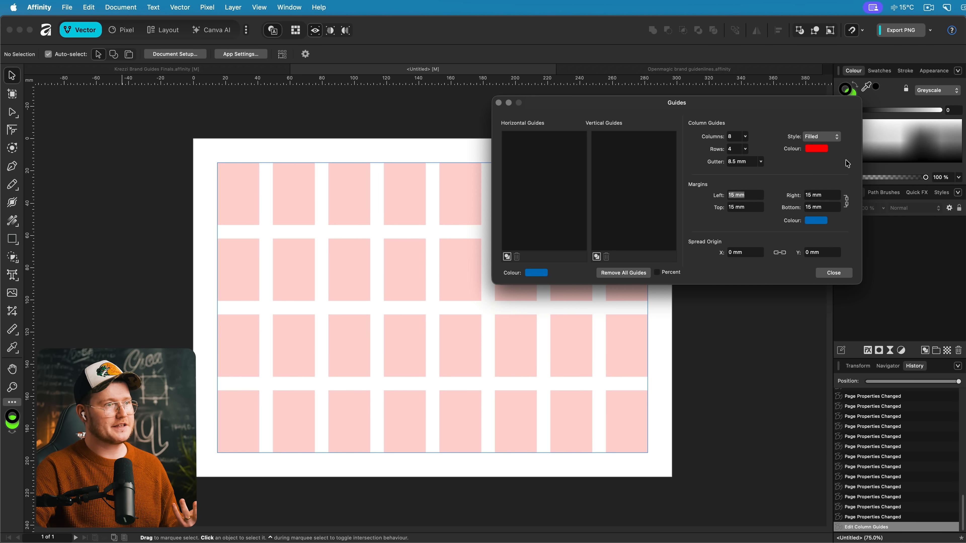
{"action": "left_click", "coordinate": [820, 136]}
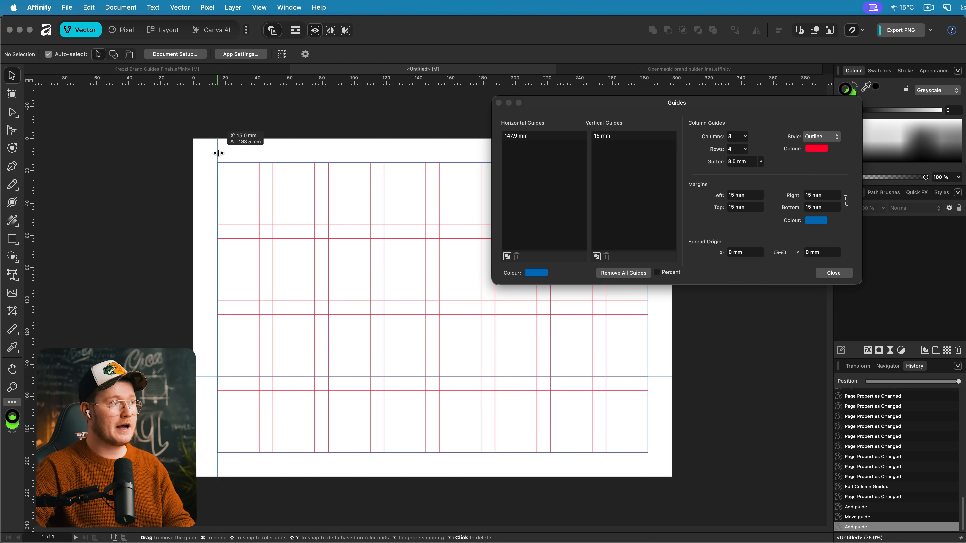
{"action": "left_click", "coordinate": [833, 273]}
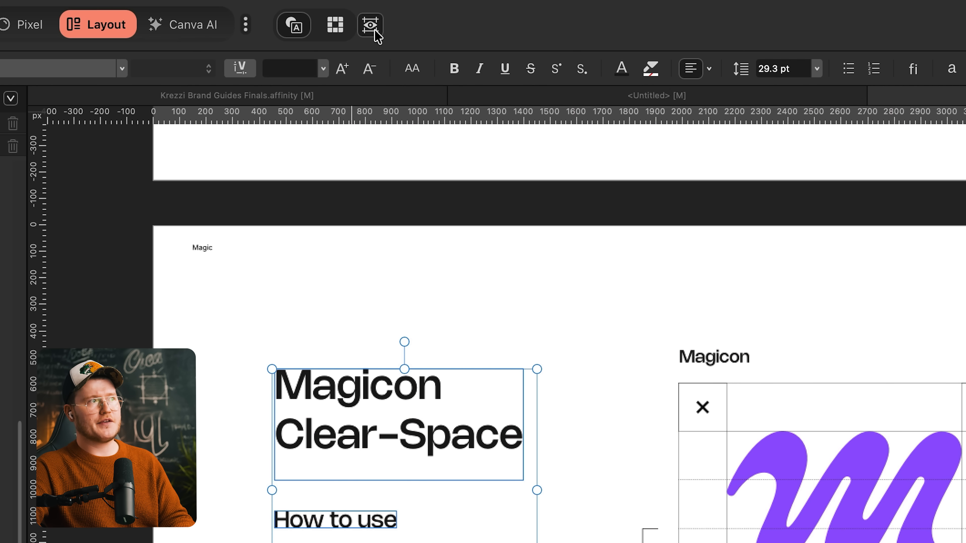
{"action": "mouse_move", "coordinate": [370, 25]}
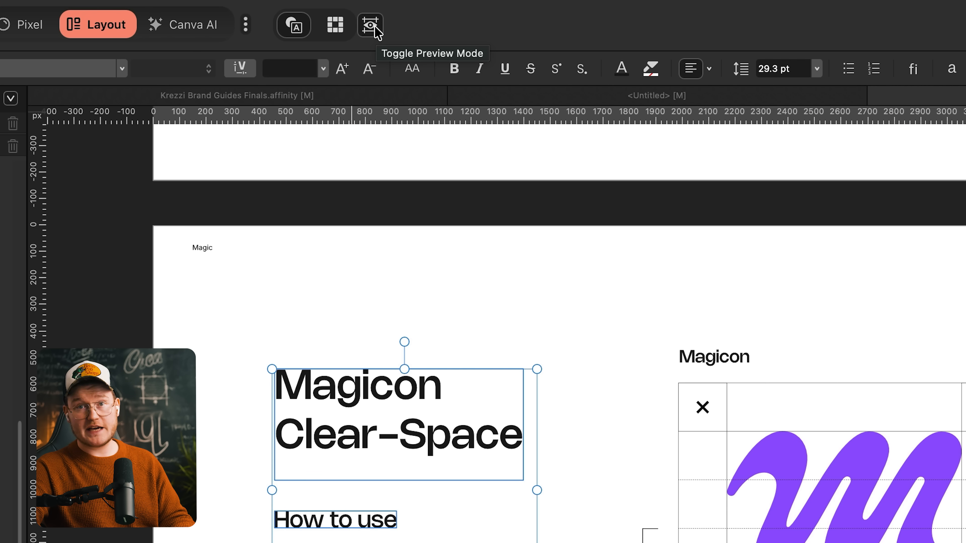
- Toggle the clean page preview and bring up the Customise Toolbar sheet
{"action": "left_click", "coordinate": [370, 25]}
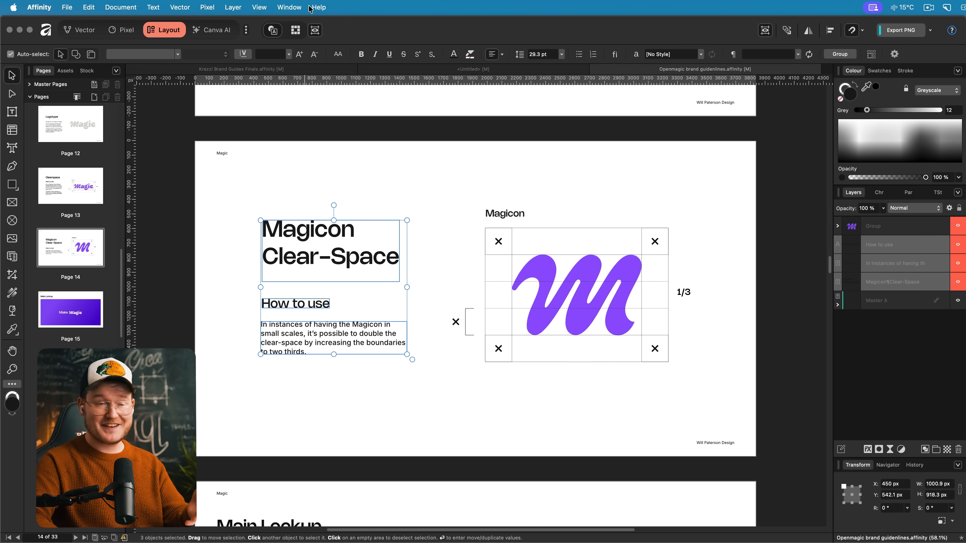
{"action": "left_click", "coordinate": [246, 29]}
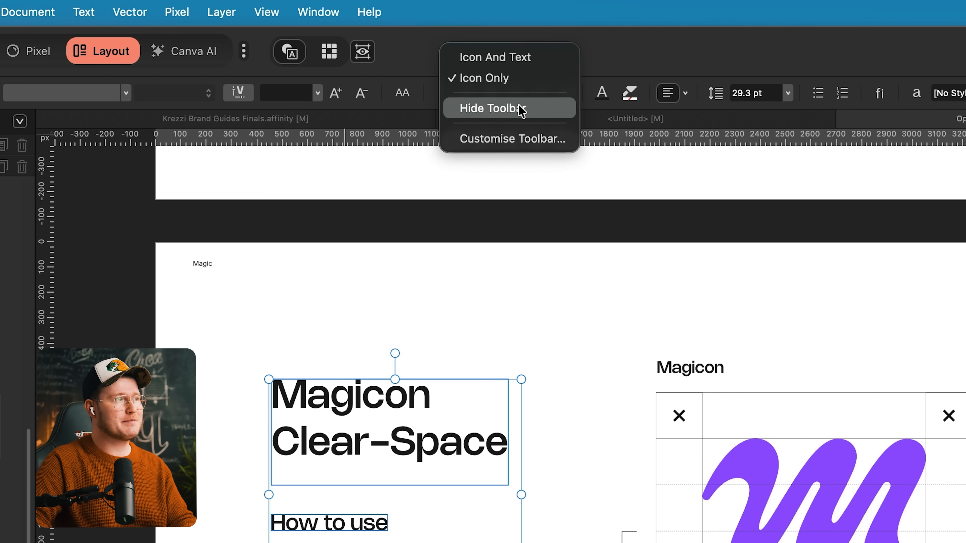
{"action": "mouse_move", "coordinate": [515, 142]}
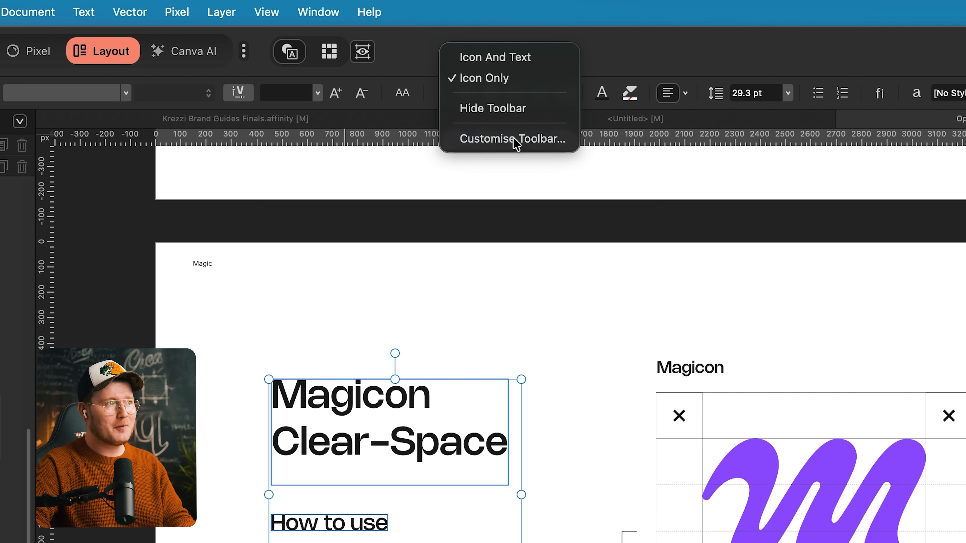
{"action": "left_click", "coordinate": [512, 139]}
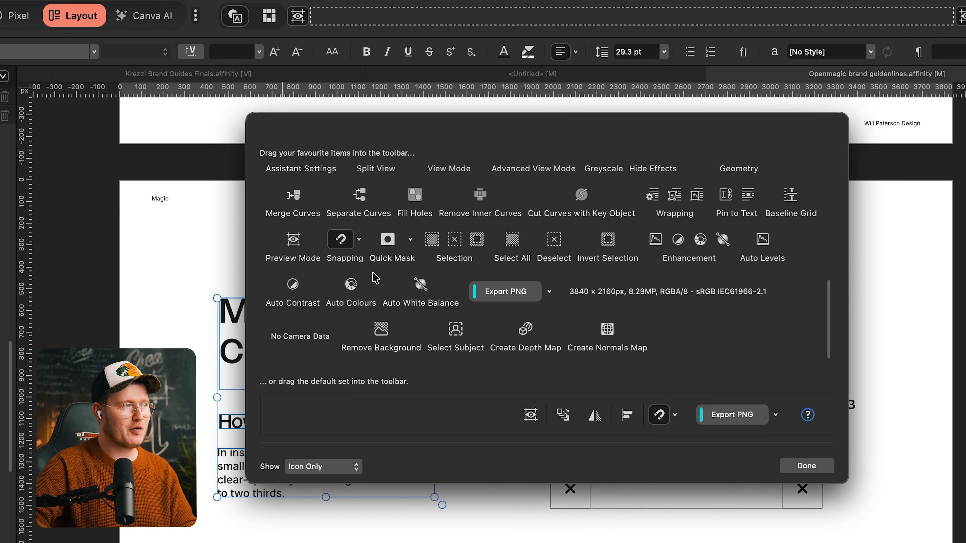
{"action": "mouse_move", "coordinate": [348, 174]}
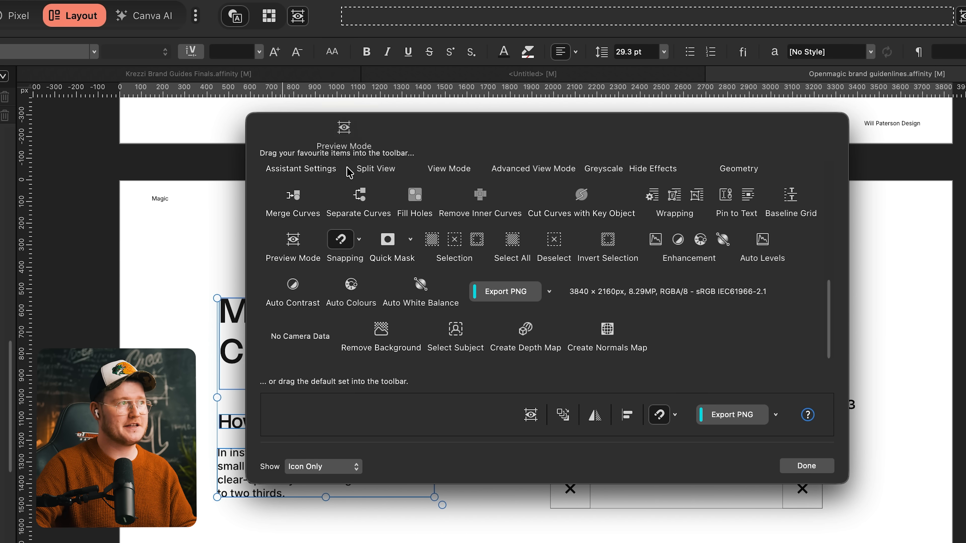
{"action": "mouse_move", "coordinate": [321, 16]}
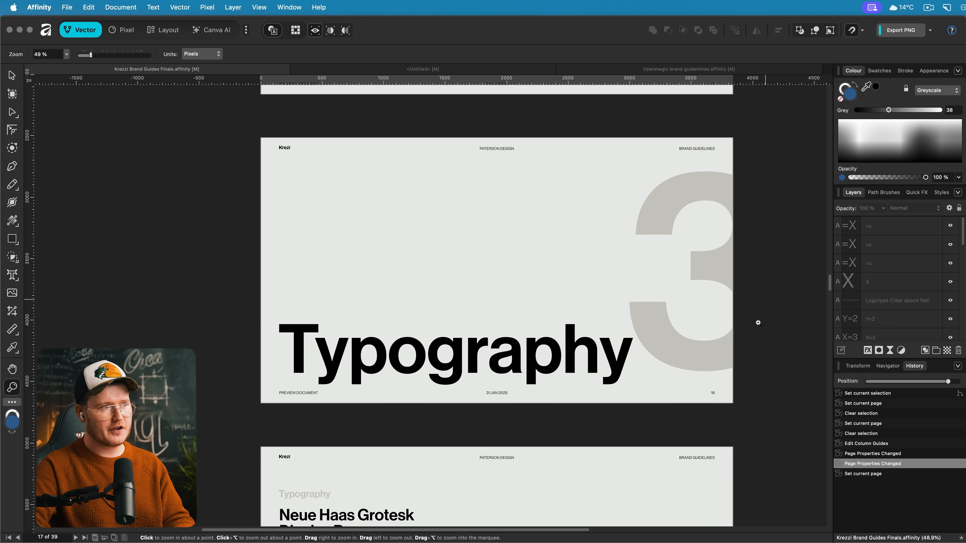
{"action": "mouse_move", "coordinate": [612, 266]}
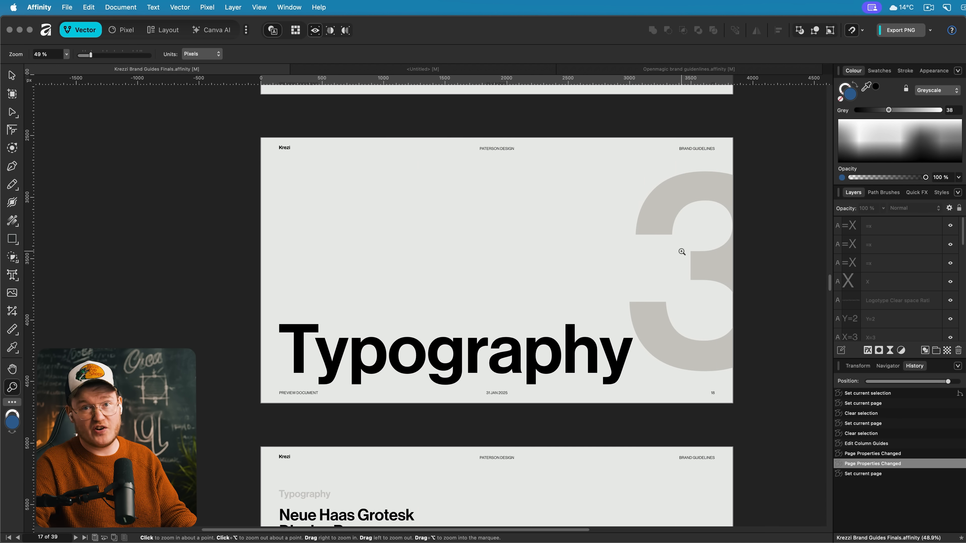
- Bring up the app Settings window with Cmd+,
{"action": "key", "text": "cmd+,"}
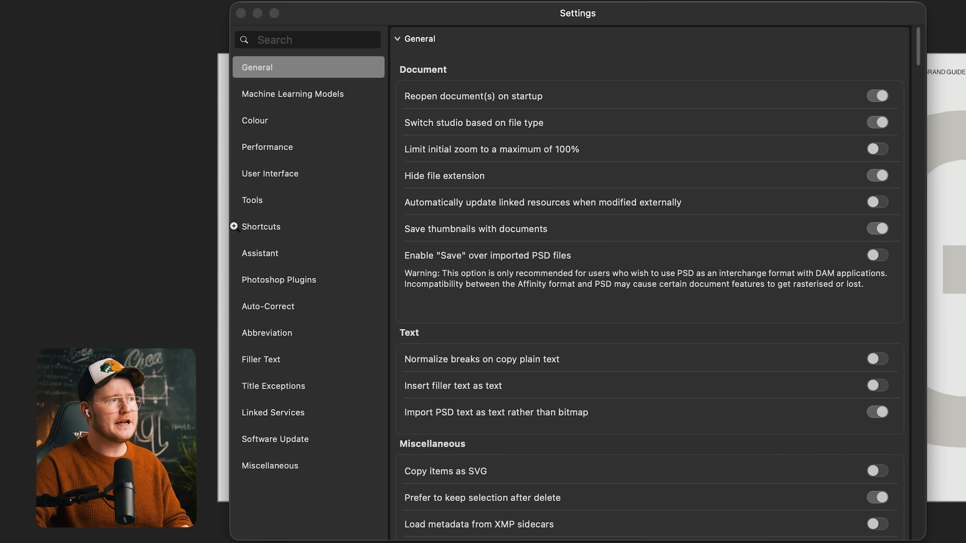
- Show the Shortcuts section listing the View command set
{"action": "left_click", "coordinate": [261, 226]}
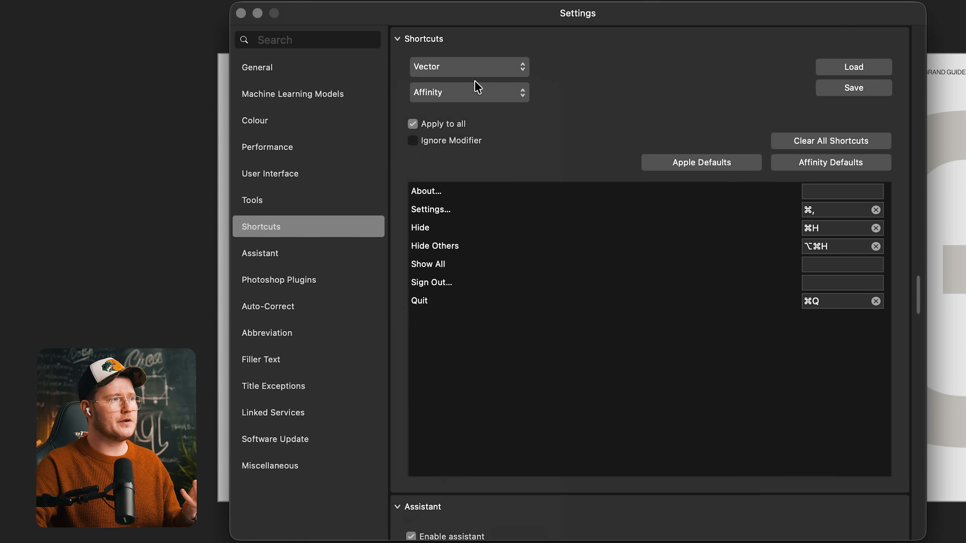
{"action": "left_click", "coordinate": [468, 91]}
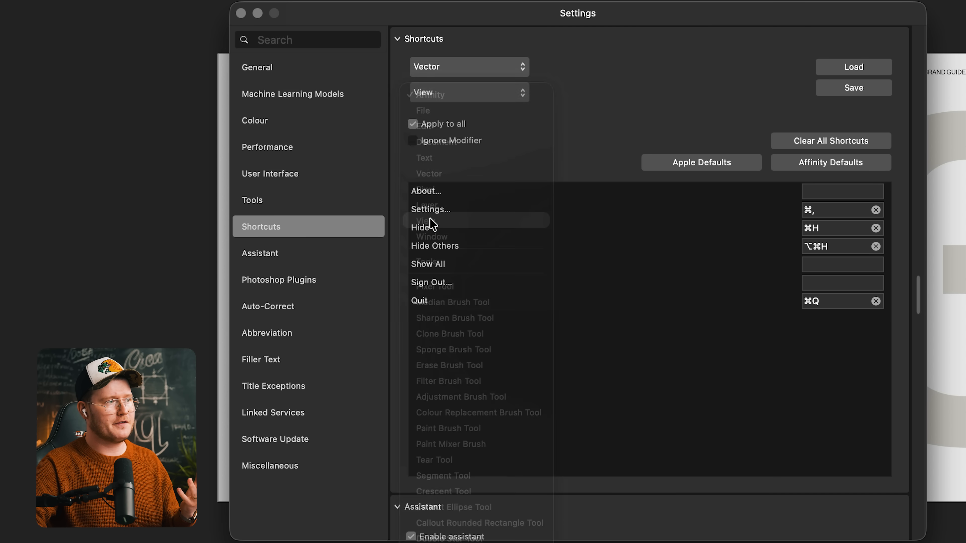
{"action": "left_click", "coordinate": [428, 93]}
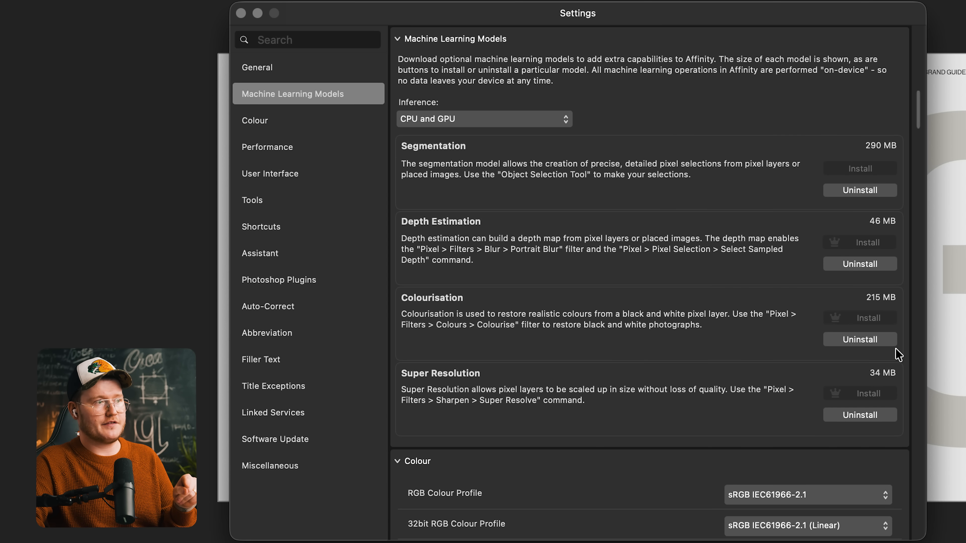
{"action": "mouse_move", "coordinate": [932, 258]}
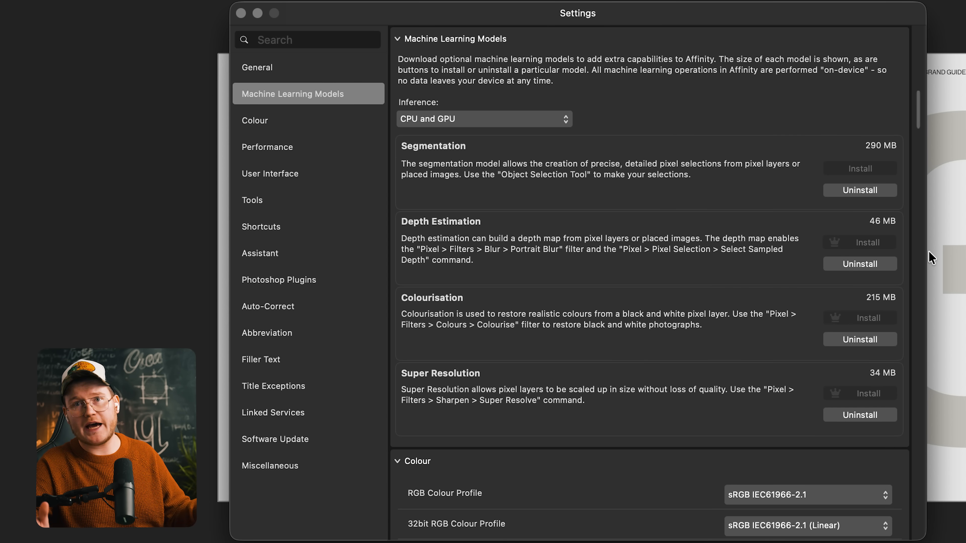
{"action": "mouse_move", "coordinate": [637, 169]}
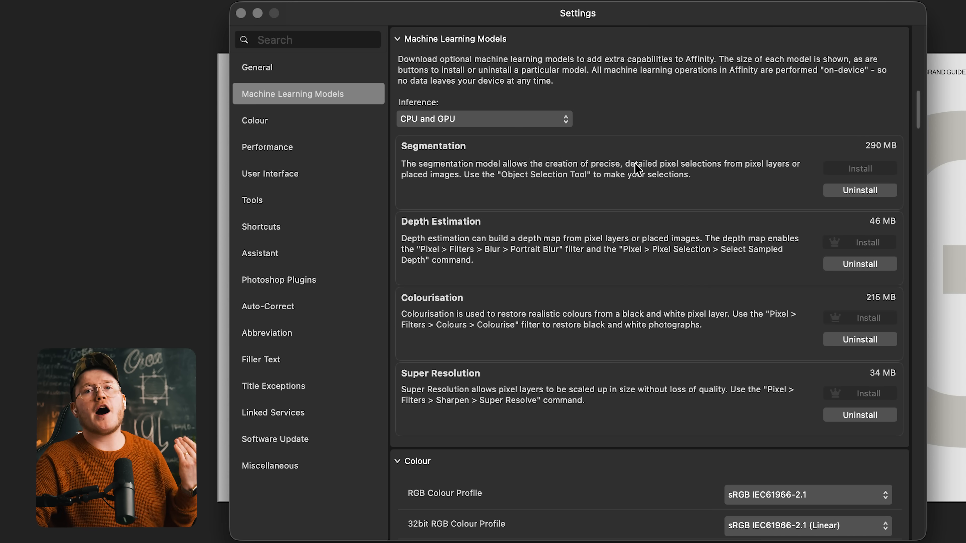
{"action": "mouse_move", "coordinate": [546, 163]}
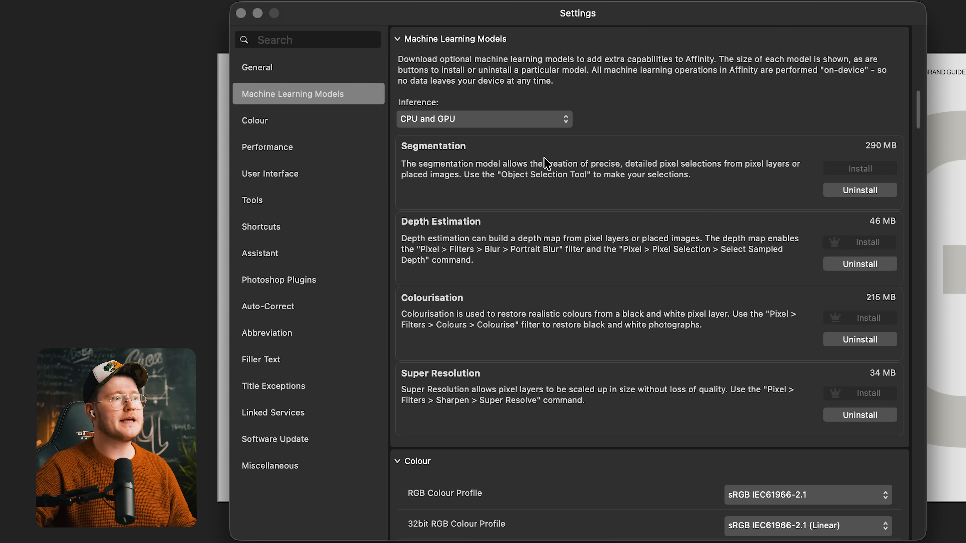
{"action": "mouse_move", "coordinate": [572, 179]}
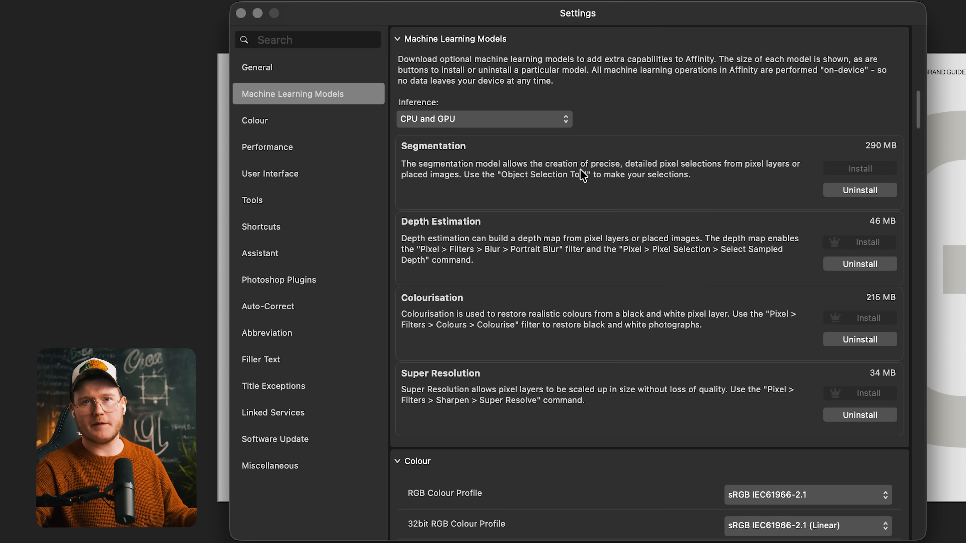
- Set Tool handle size to Small in Tools settings and check it on the Typography heading
{"action": "left_click", "coordinate": [252, 200]}
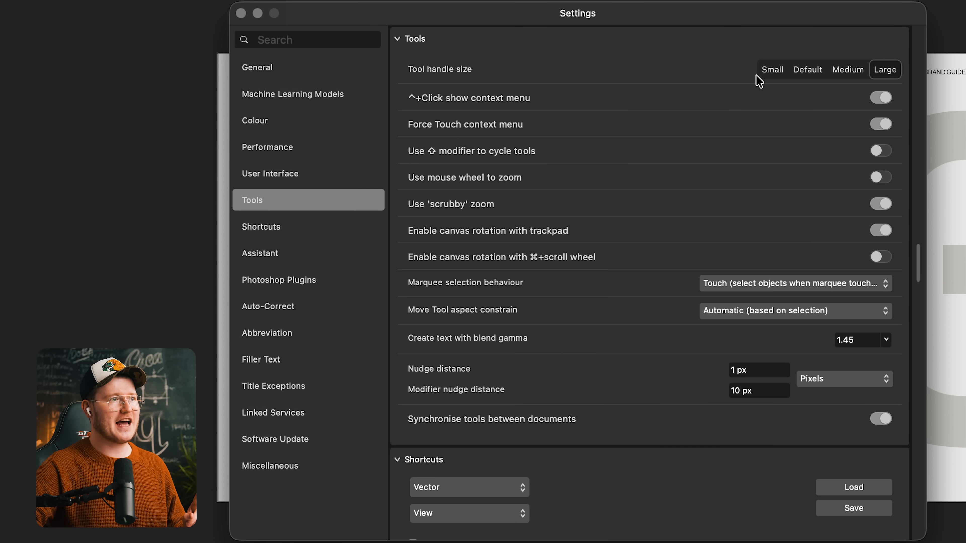
{"action": "left_click", "coordinate": [772, 69]}
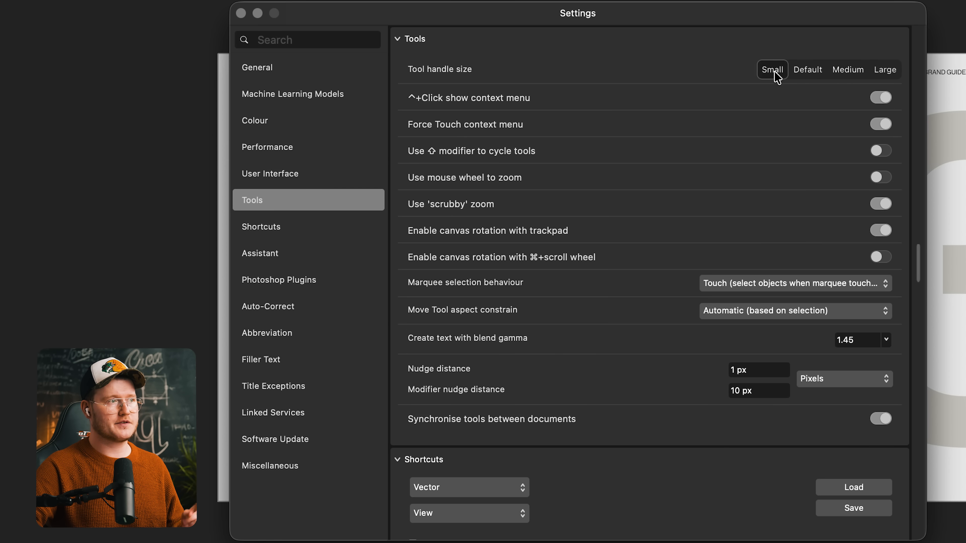
{"action": "left_click", "coordinate": [884, 68]}
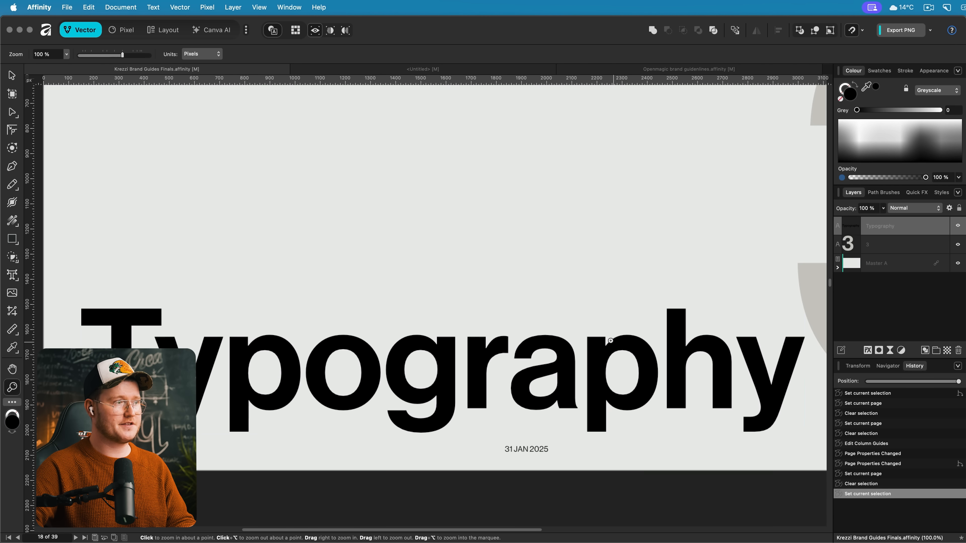
{"action": "left_click", "coordinate": [431, 370]}
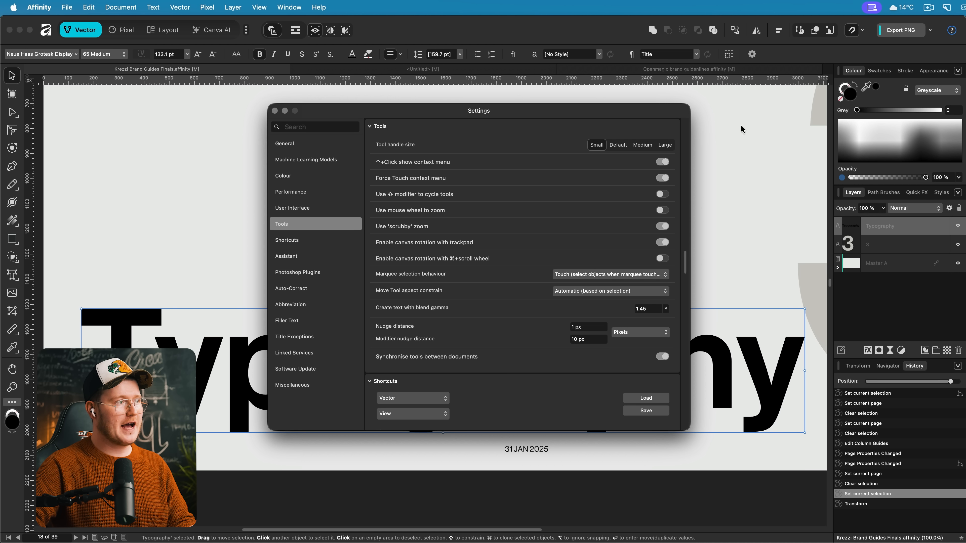
{"action": "left_click", "coordinate": [664, 144]}
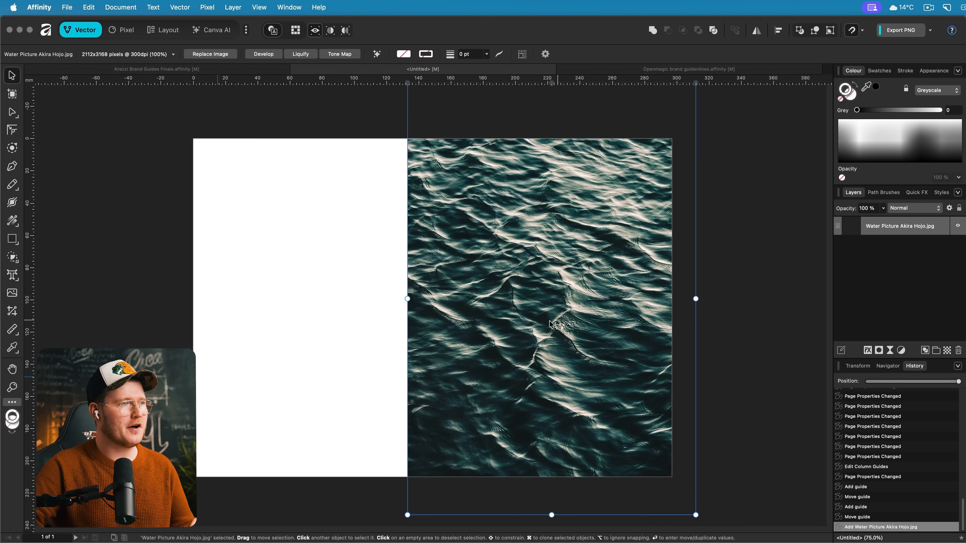
- Shrink the water photo onto the page and trace it into vector curves via Image Trace
{"action": "left_click_drag", "start_coordinate": [696, 299], "coordinate": [493, 301]}
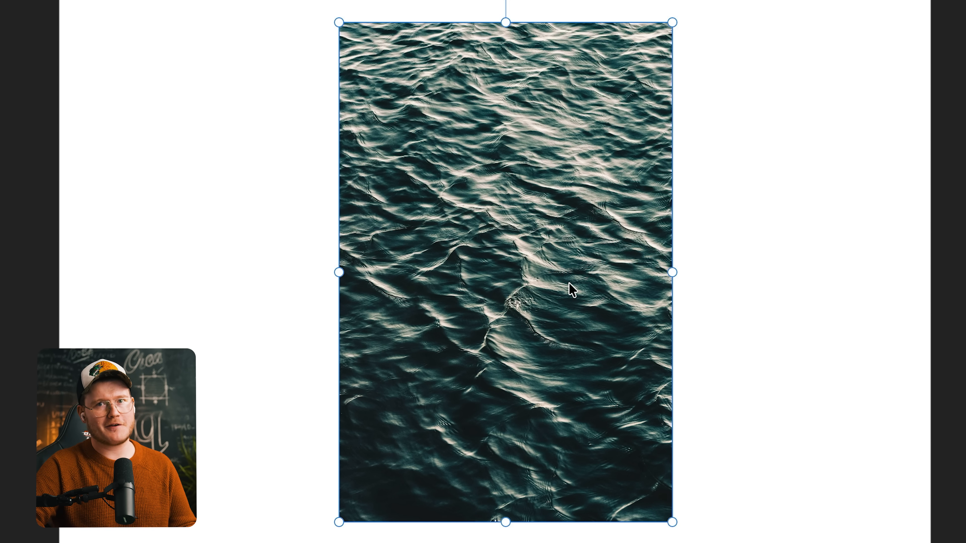
{"action": "mouse_move", "coordinate": [405, 258]}
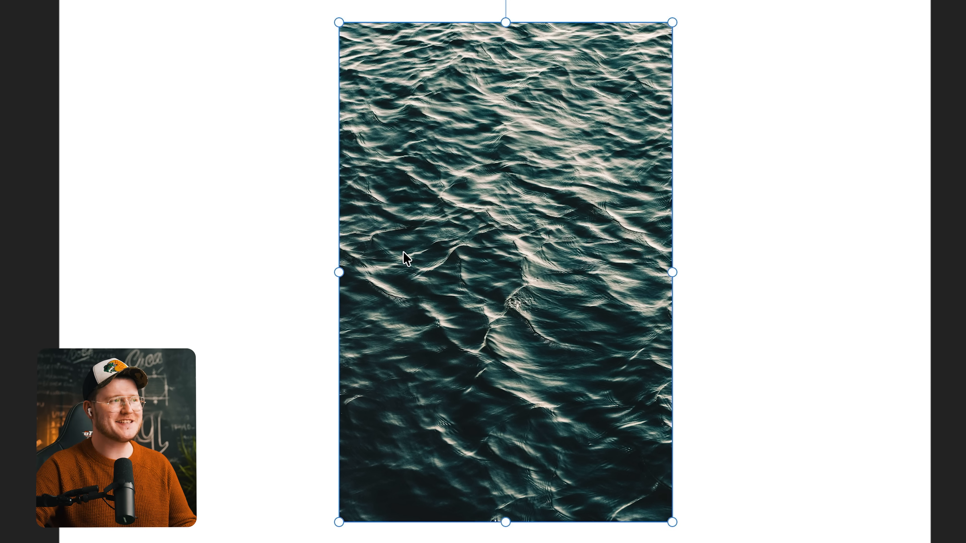
{"action": "left_click", "coordinate": [179, 6]}
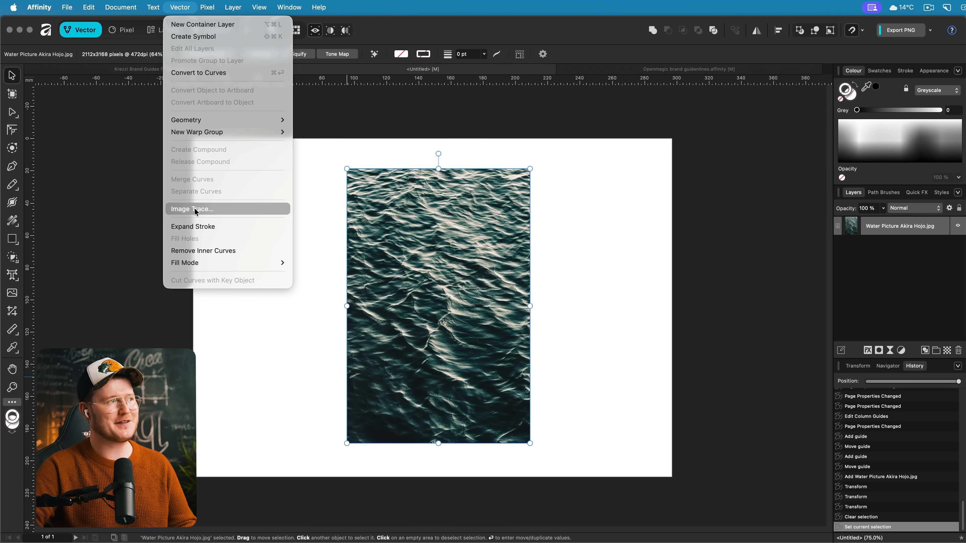
{"action": "left_click", "coordinate": [192, 209]}
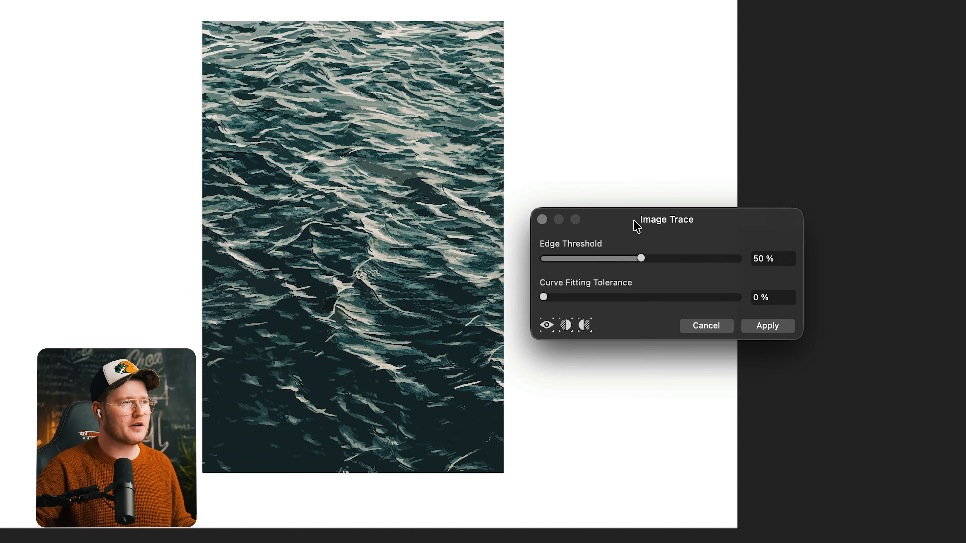
{"action": "left_click", "coordinate": [767, 325]}
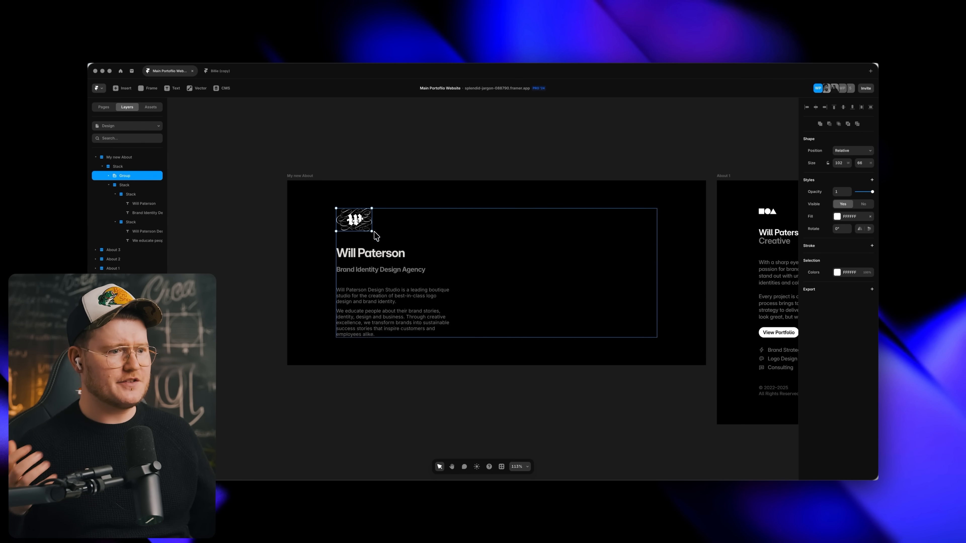
- View the View Portfolio button component's Primary and Hover variants, then return to Affinity
{"action": "left_click", "coordinate": [836, 216]}
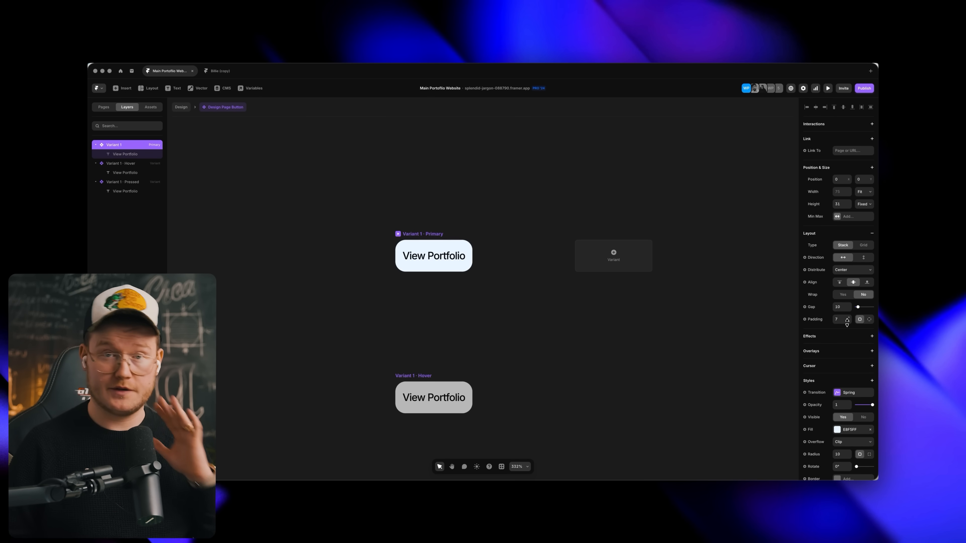
{"action": "left_click", "coordinate": [283, 71]}
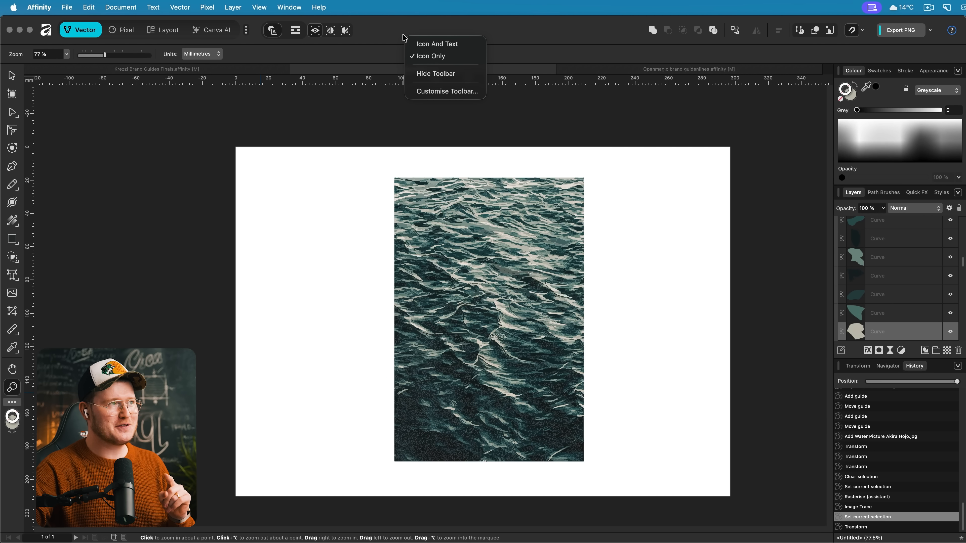
- Bring up the toolbar customisation sheet listing Split View and Export PNG
{"action": "left_click", "coordinate": [447, 90]}
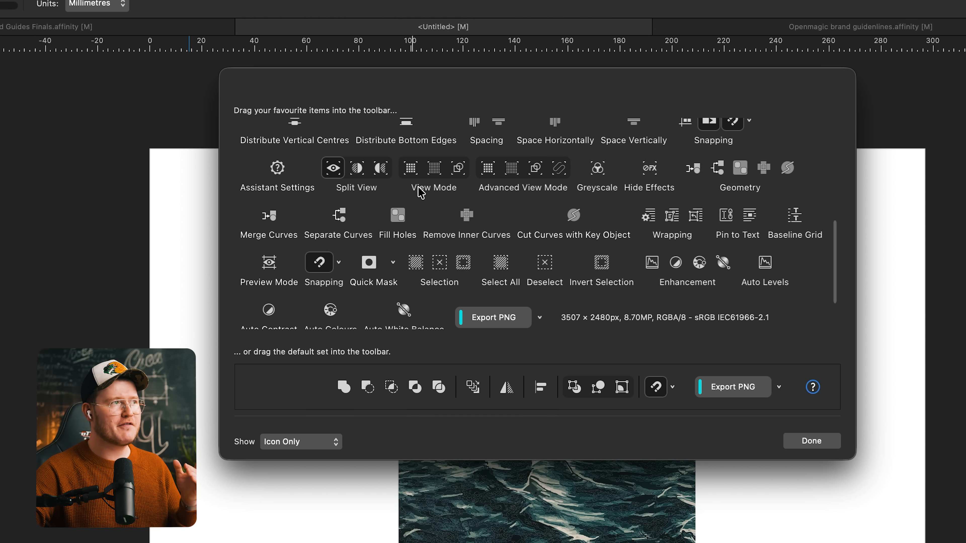
{"action": "mouse_move", "coordinate": [537, 207]}
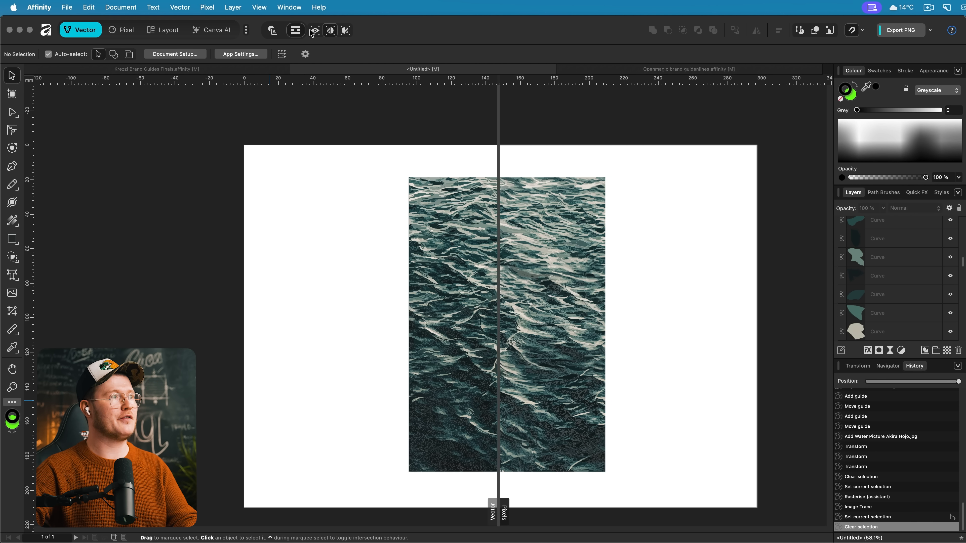
- Compare the traced water image's vector and pixel renderings in split view, sliding the divider across
{"action": "left_click", "coordinate": [330, 30]}
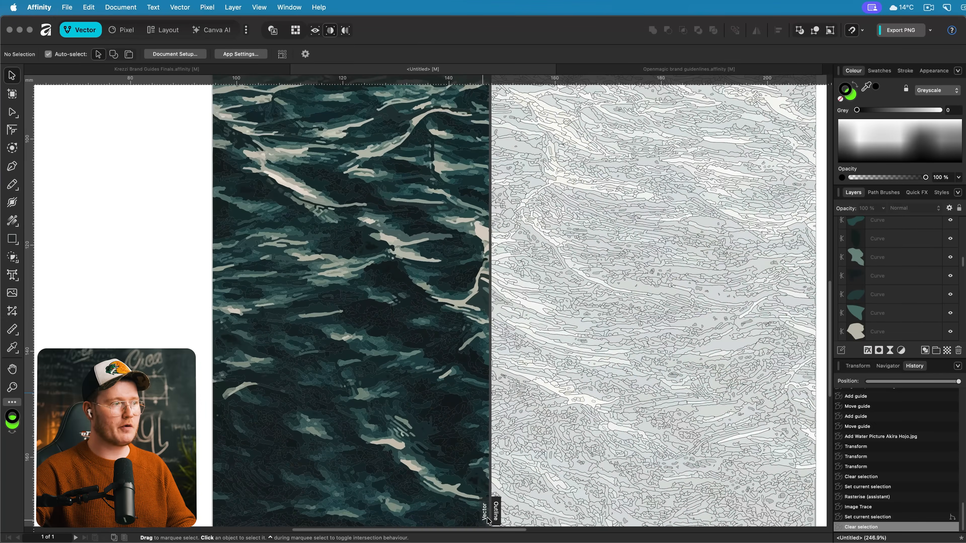
{"action": "left_click_drag", "start_coordinate": [491, 509], "coordinate": [689, 510]}
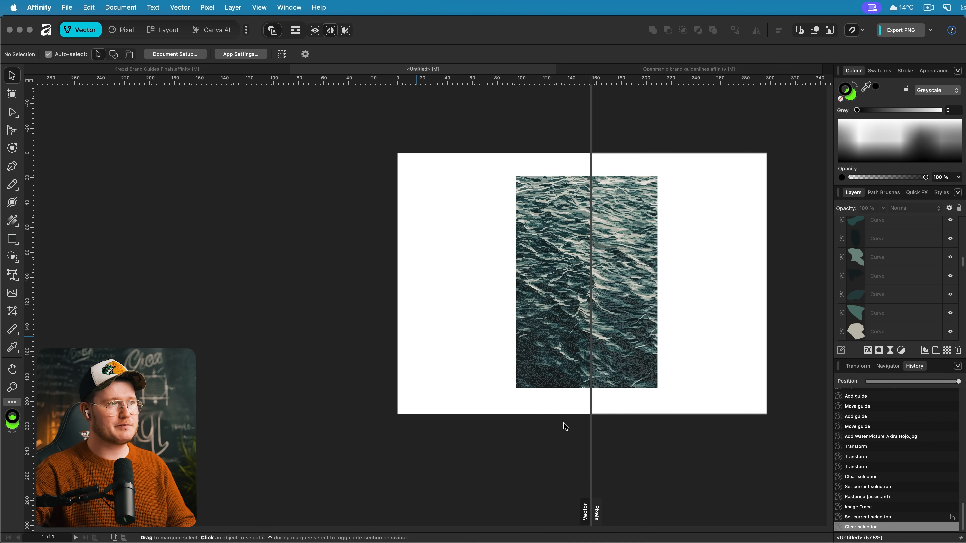
{"action": "left_click", "coordinate": [314, 30]}
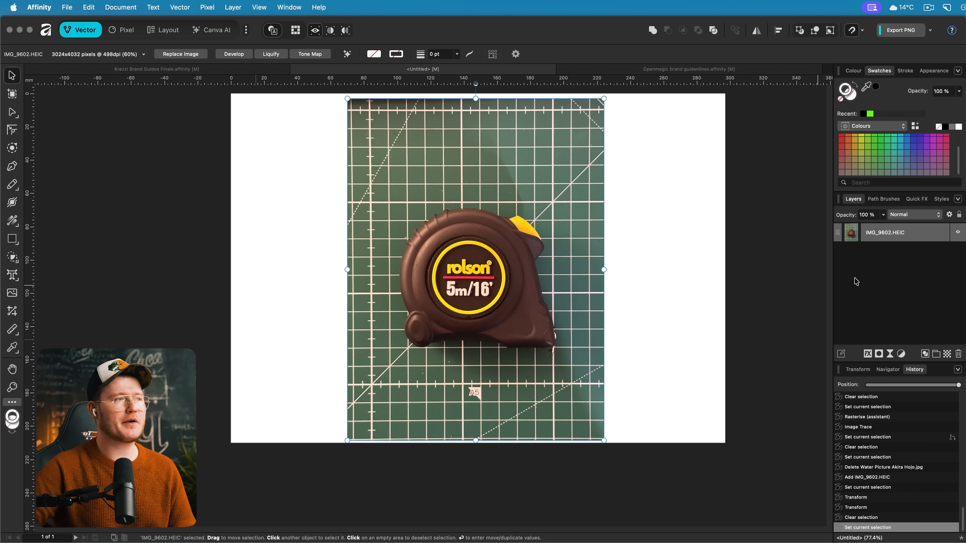
- Select the placed tape measure photo and move it into the Canva AI studio
{"action": "left_click", "coordinate": [689, 267]}
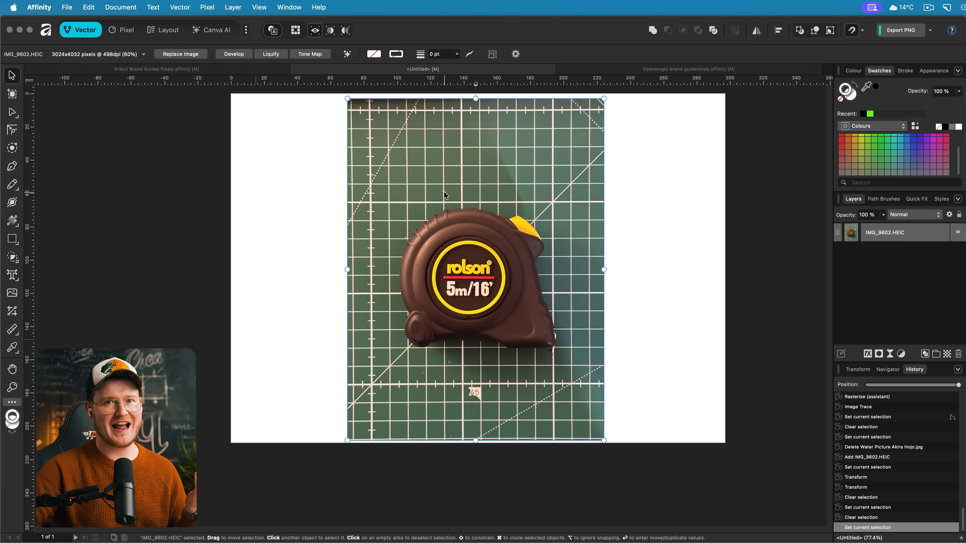
{"action": "left_click", "coordinate": [212, 30]}
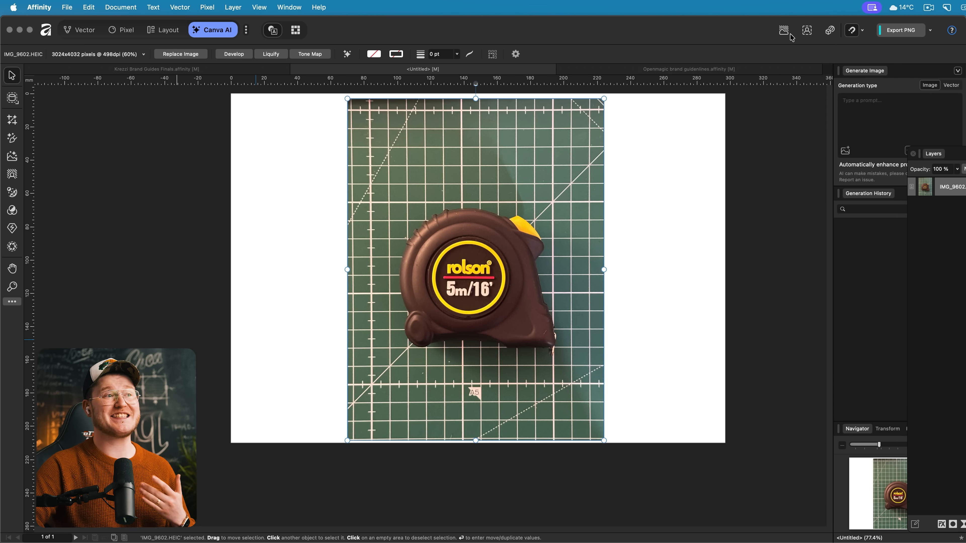
{"action": "left_click", "coordinate": [784, 30]}
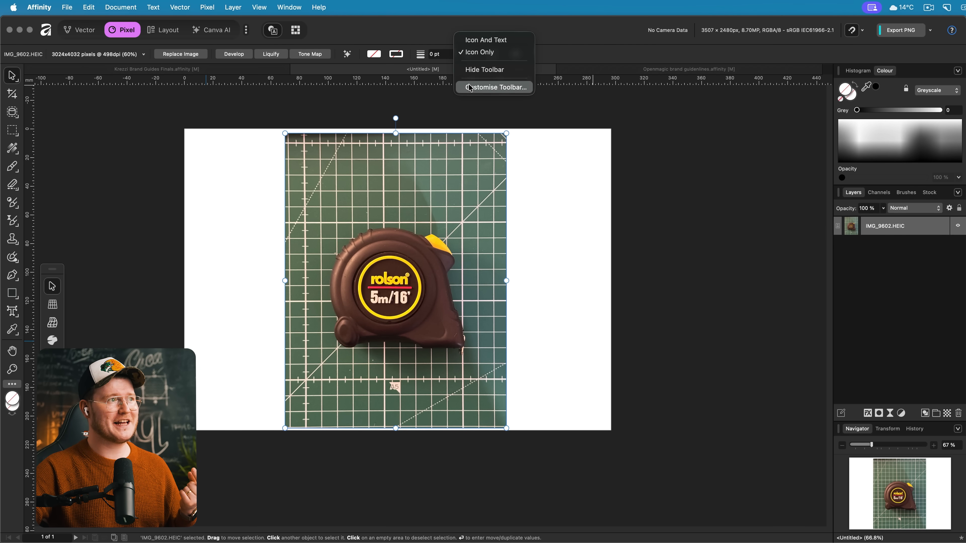
- Show the toolbar customisation panel in the Pixel studio over the tape measure photo
{"action": "left_click", "coordinate": [497, 87]}
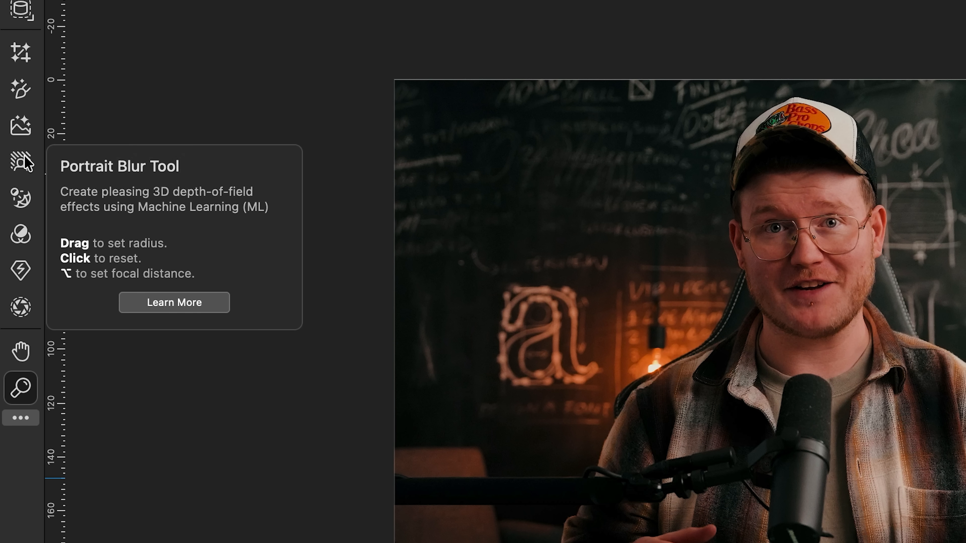
{"action": "mouse_move", "coordinate": [21, 198]}
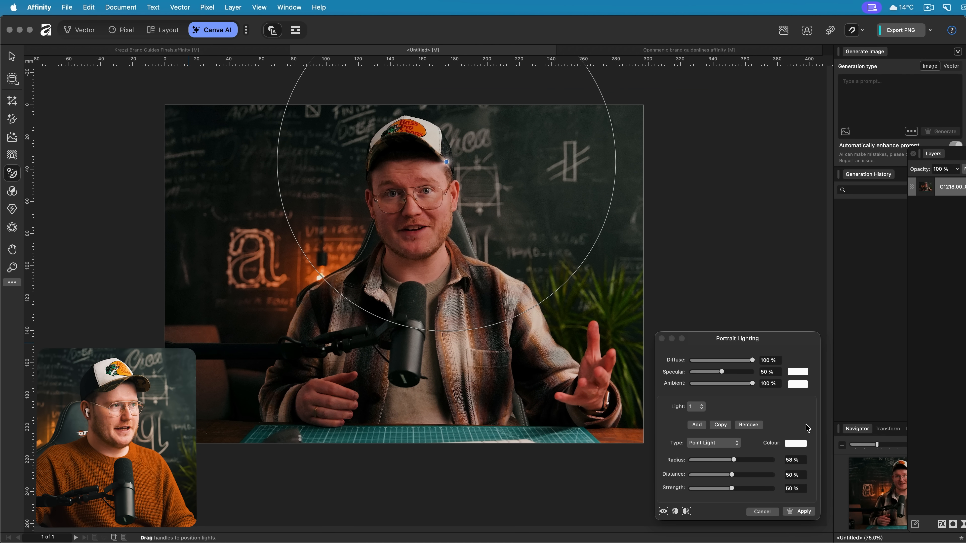
- Raise the portrait light to full strength and maximum distance and reposition it over the face
{"action": "left_click_drag", "start_coordinate": [735, 459], "coordinate": [732, 459]}
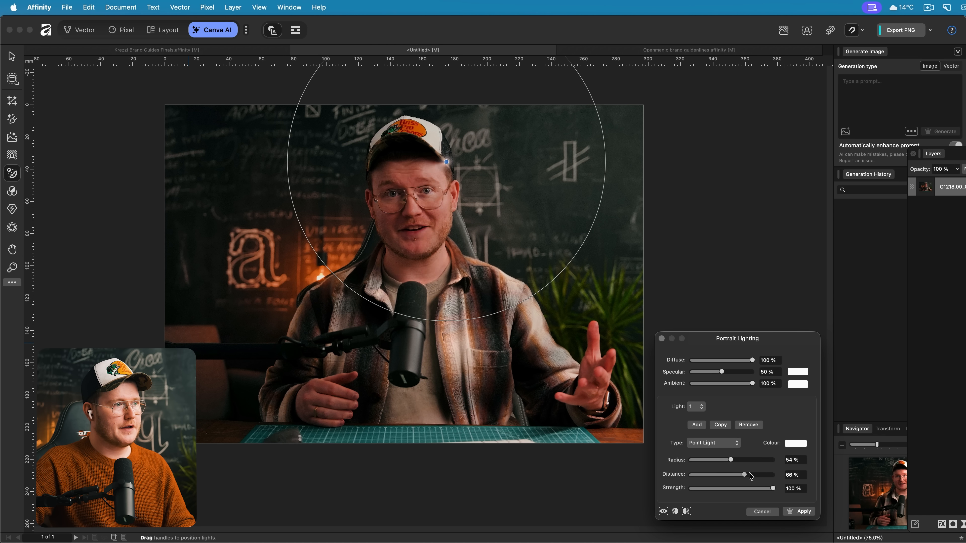
{"action": "left_click_drag", "start_coordinate": [446, 162], "coordinate": [433, 180]}
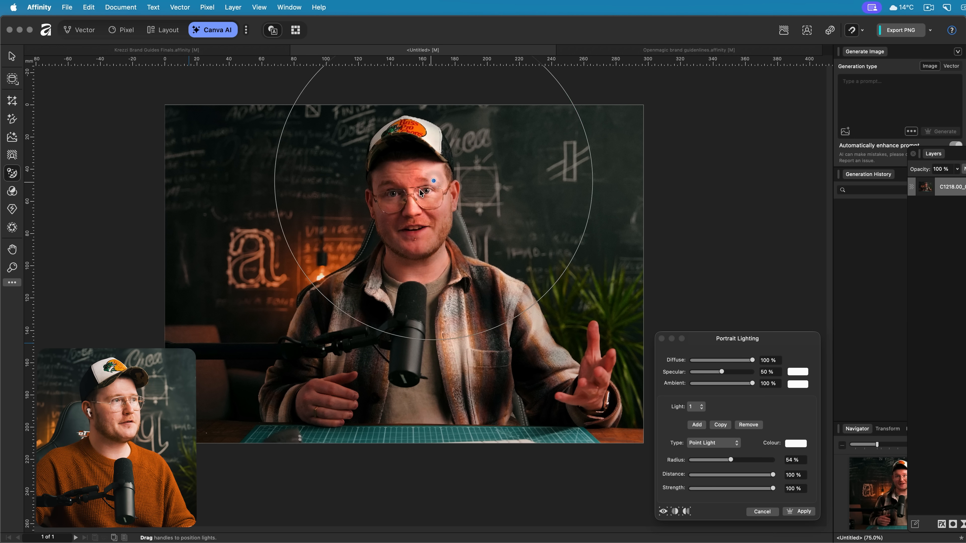
{"action": "left_click_drag", "start_coordinate": [433, 181], "coordinate": [359, 206]}
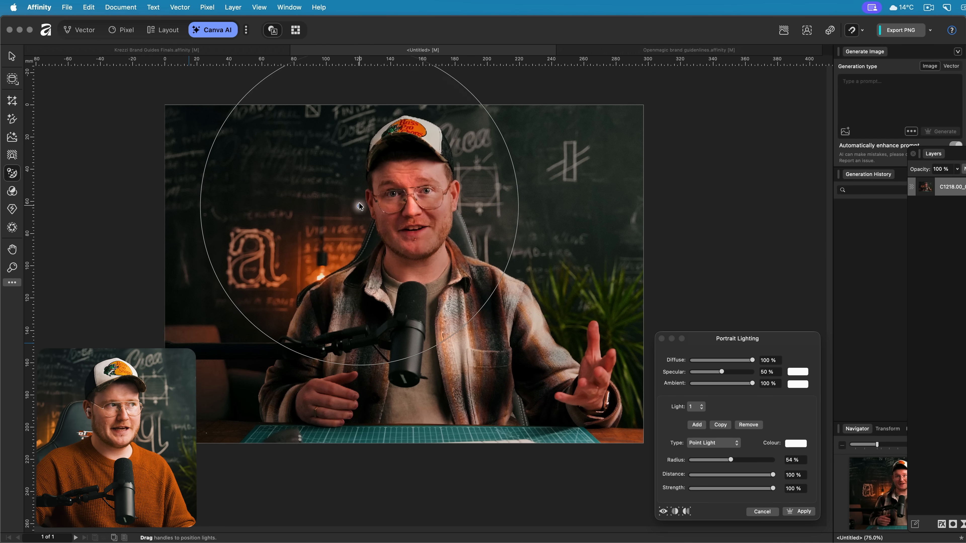
{"action": "left_click_drag", "start_coordinate": [359, 206], "coordinate": [354, 153]}
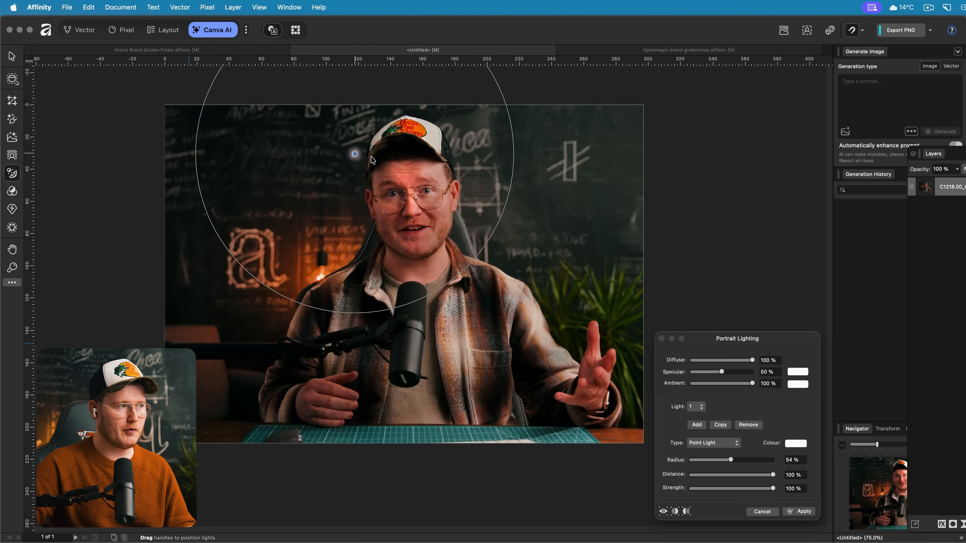
{"action": "left_click_drag", "start_coordinate": [354, 154], "coordinate": [462, 184]}
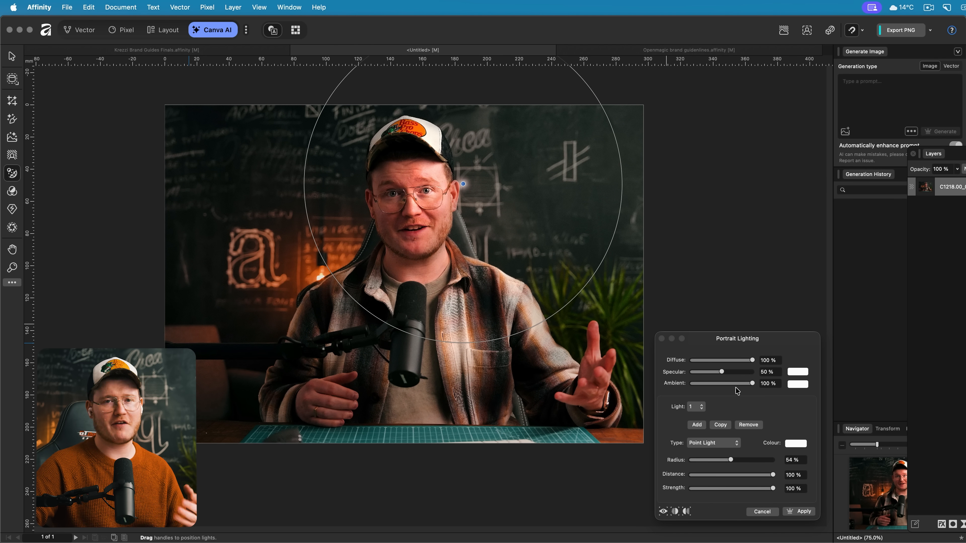
- Add a second light to the portrait and make it a Spot Light
{"action": "left_click", "coordinate": [696, 424]}
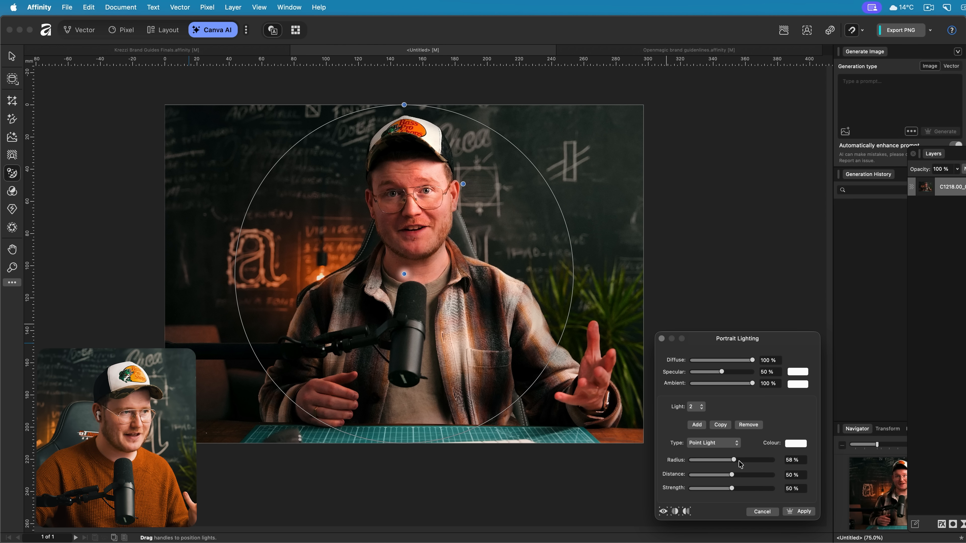
{"action": "left_click", "coordinate": [713, 442]}
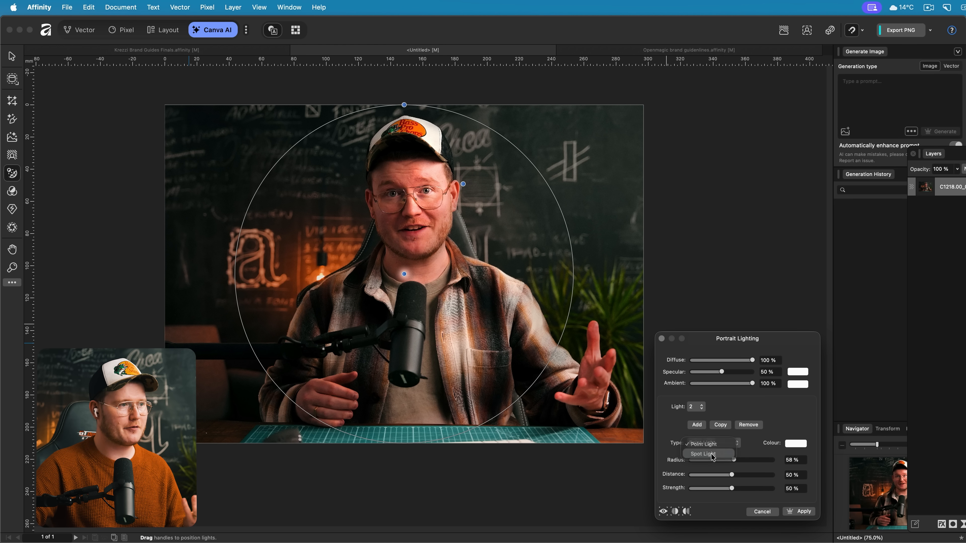
{"action": "left_click", "coordinate": [700, 453]}
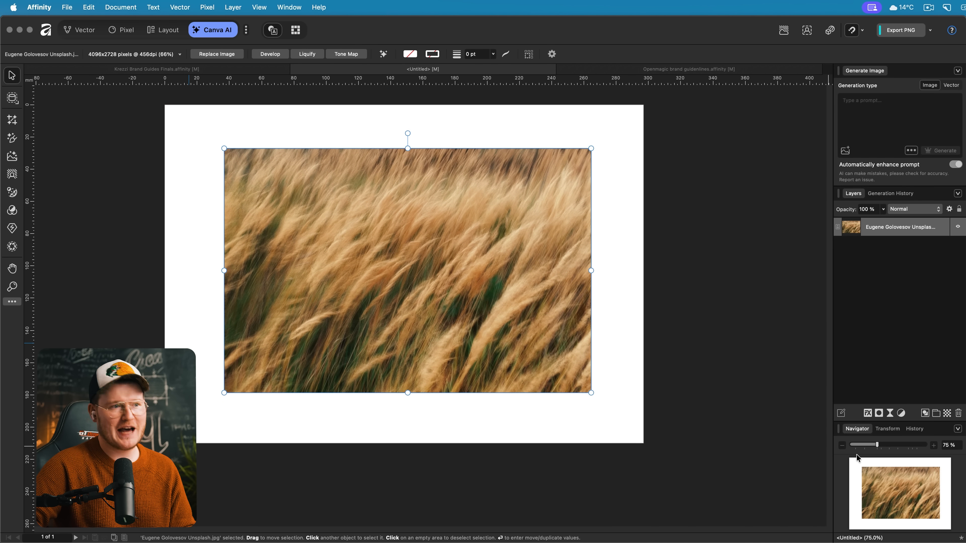
- Inspect the Outer Shadow layer effect without applying it, then list the live filters for the wheat photo
{"action": "left_click", "coordinate": [122, 30]}
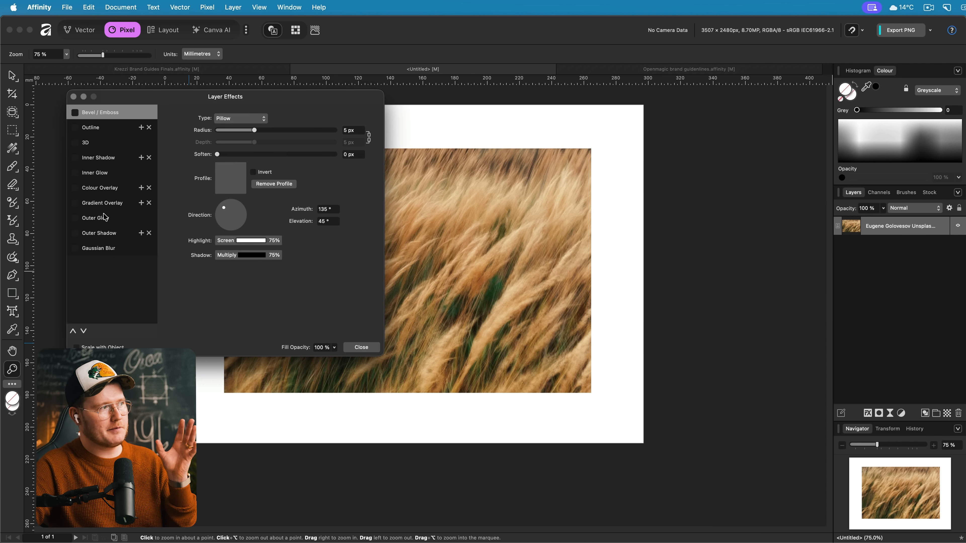
{"action": "left_click", "coordinate": [99, 233]}
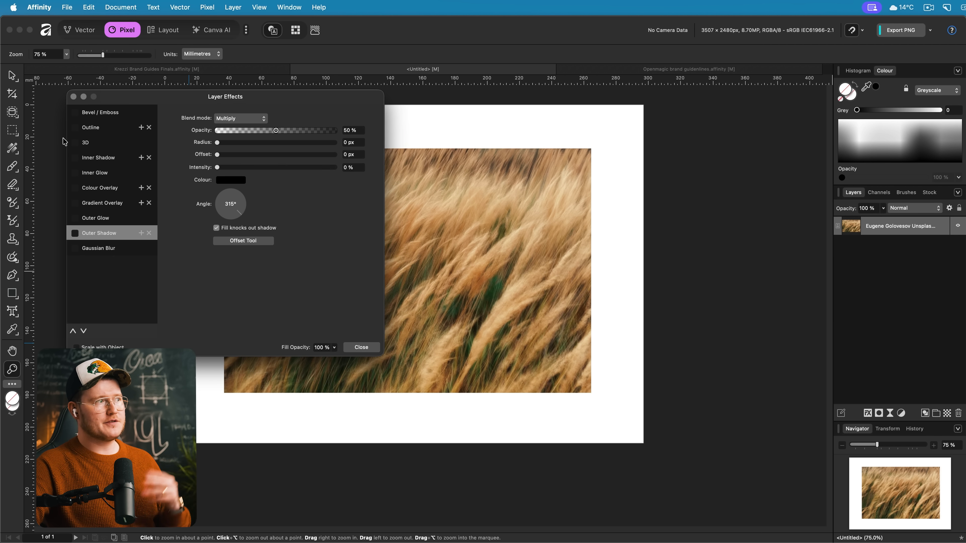
{"action": "left_click", "coordinate": [360, 347]}
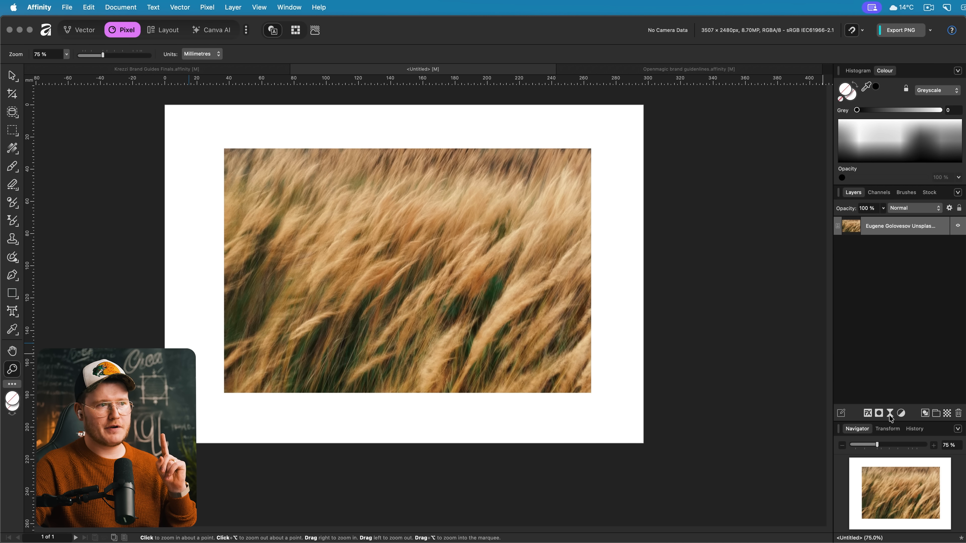
{"action": "left_click", "coordinate": [889, 413]}
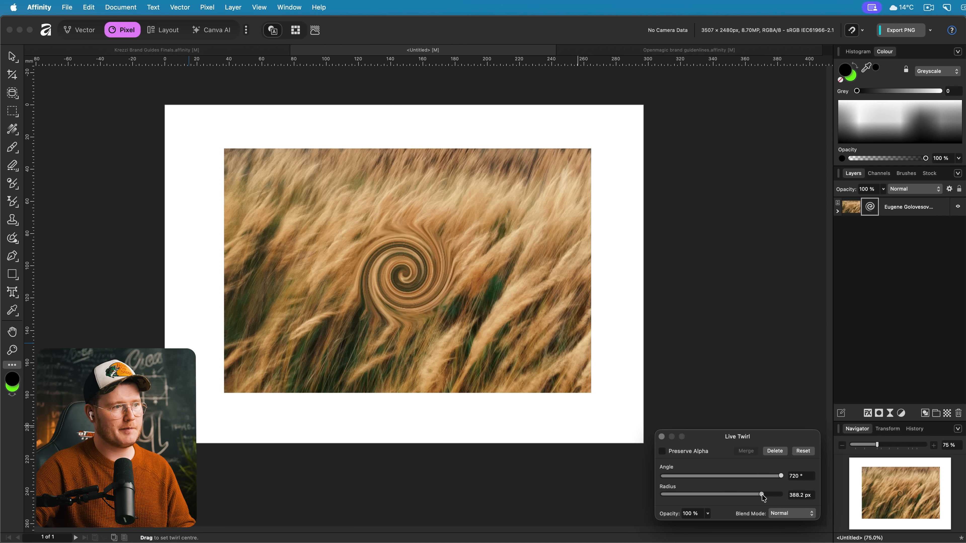
- Widen the live twirl to maximum radius and move its centre toward the photo's left side
{"action": "left_click_drag", "start_coordinate": [761, 494], "coordinate": [781, 495]}
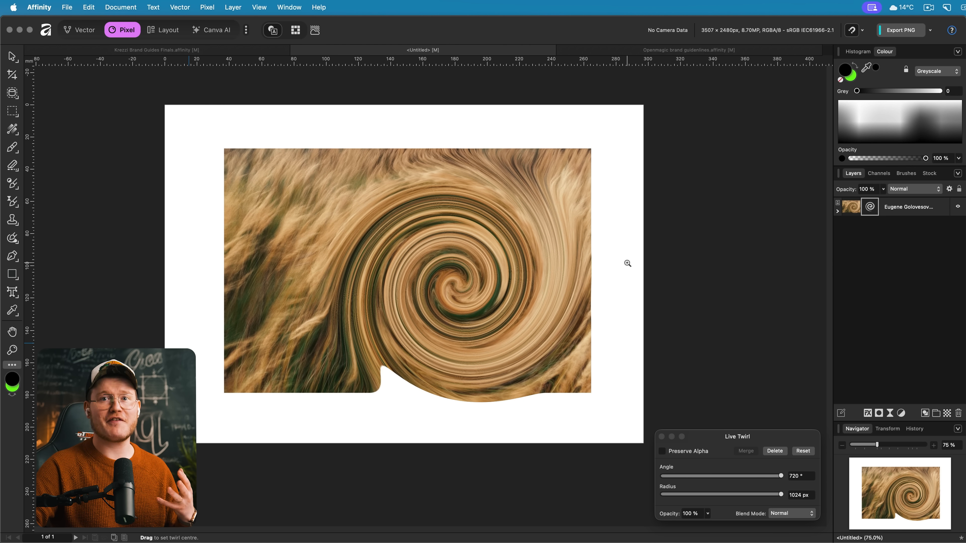
{"action": "left_click_drag", "start_coordinate": [627, 263], "coordinate": [502, 267]}
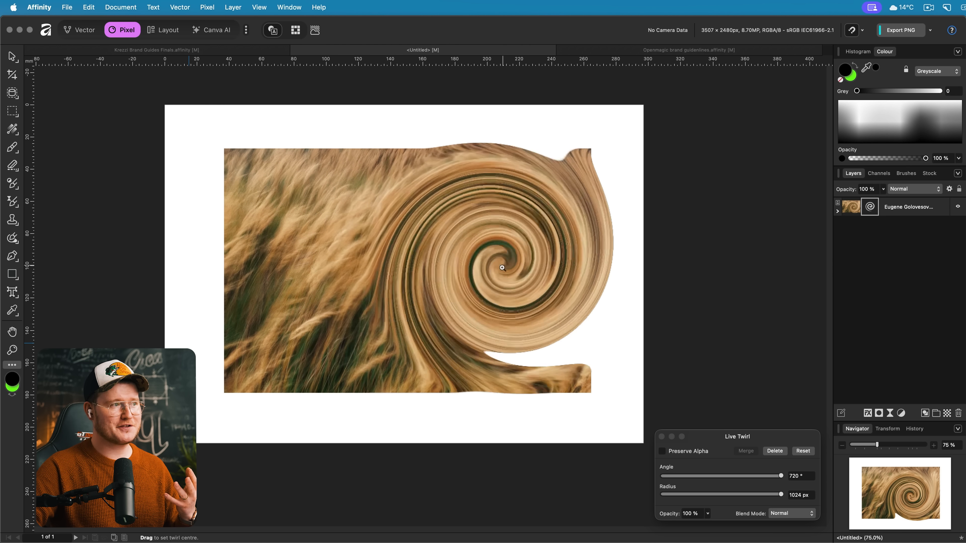
{"action": "left_click_drag", "start_coordinate": [502, 267], "coordinate": [239, 148]}
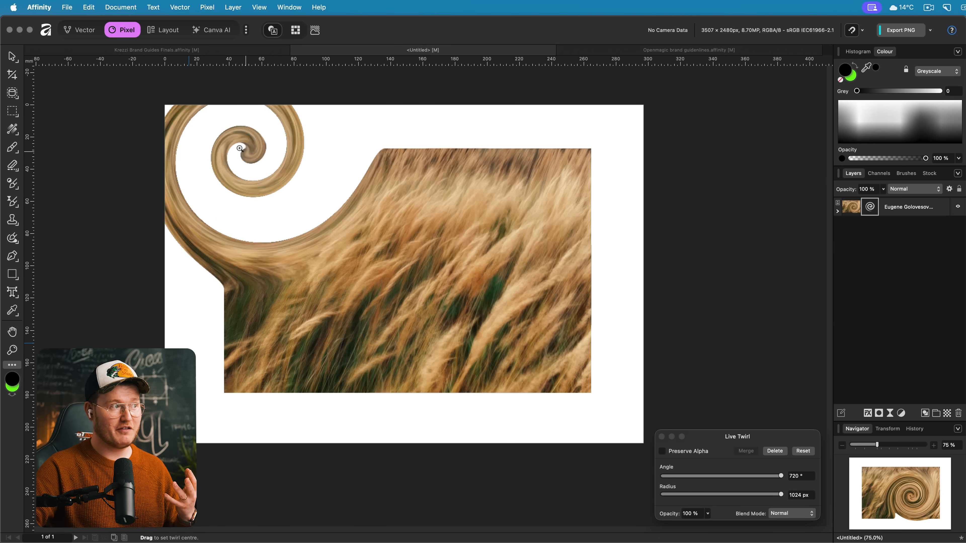
{"action": "left_click_drag", "start_coordinate": [239, 148], "coordinate": [269, 233]}
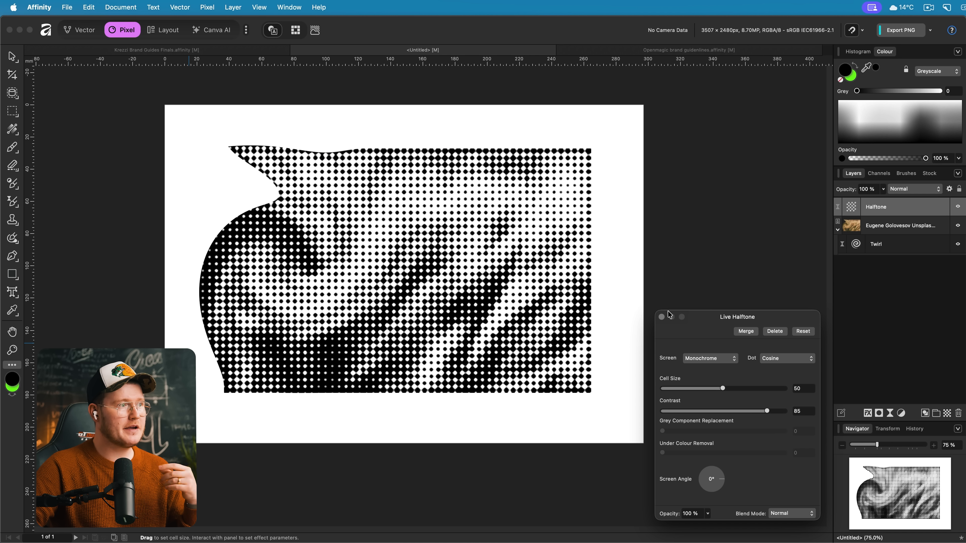
- Shrink the halftone cells, lower its contrast, make it colour, and nest the filters in the wheat photo layer
{"action": "left_click_drag", "start_coordinate": [721, 388], "coordinate": [696, 387]}
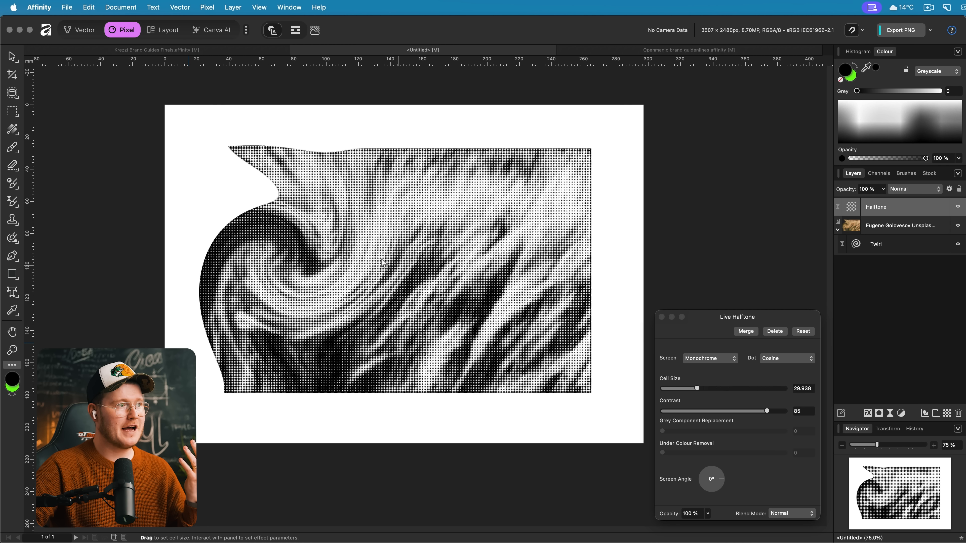
{"action": "left_click_drag", "start_coordinate": [696, 388], "coordinate": [682, 388]}
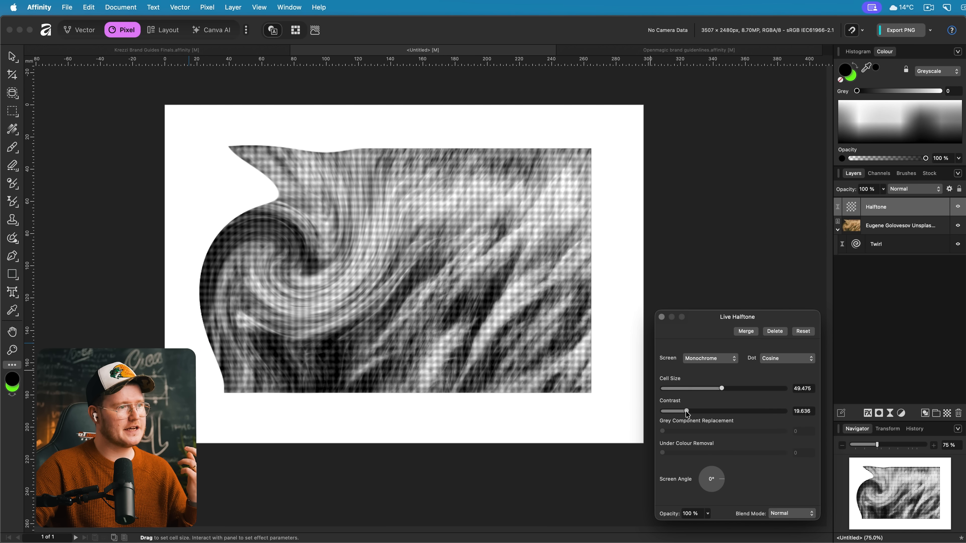
{"action": "left_click", "coordinate": [708, 357]}
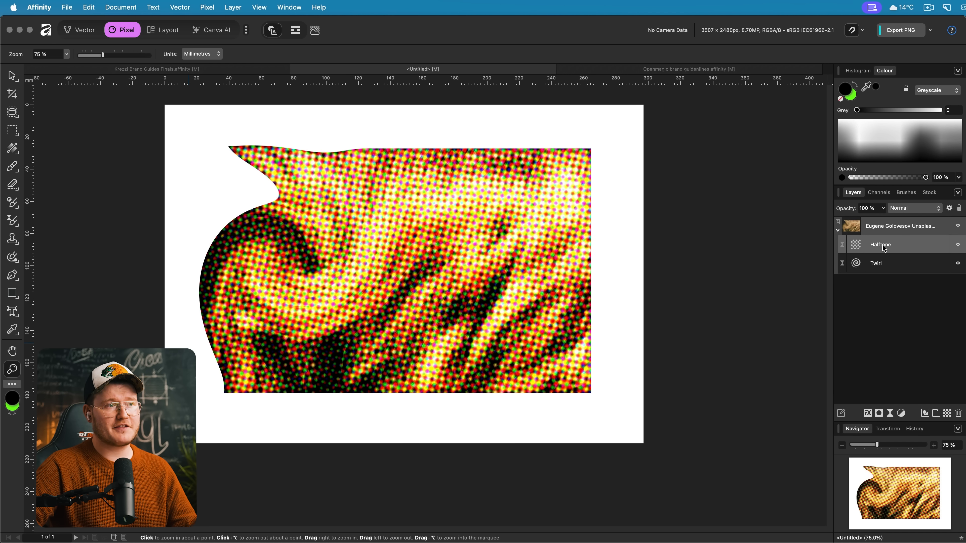
{"action": "left_click", "coordinate": [899, 226]}
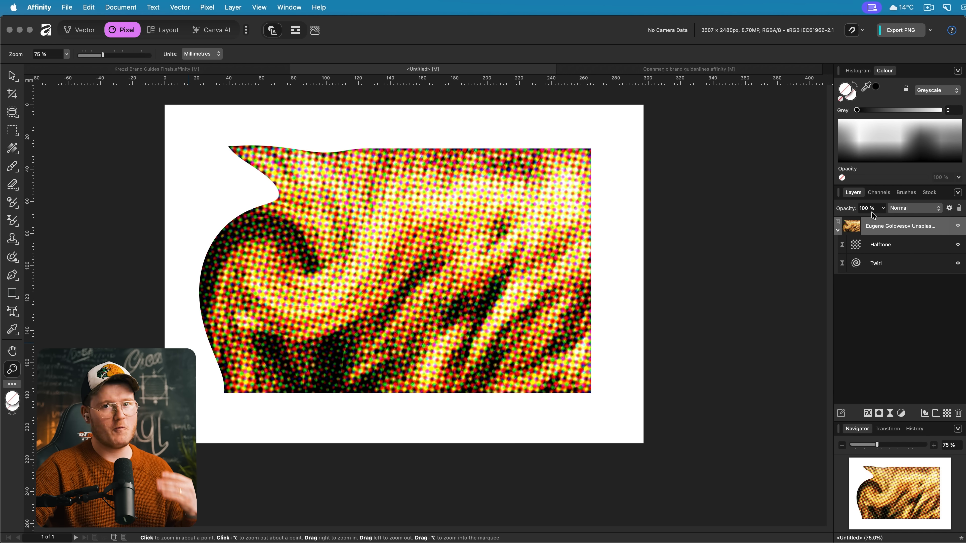
{"action": "left_click", "coordinate": [79, 30]}
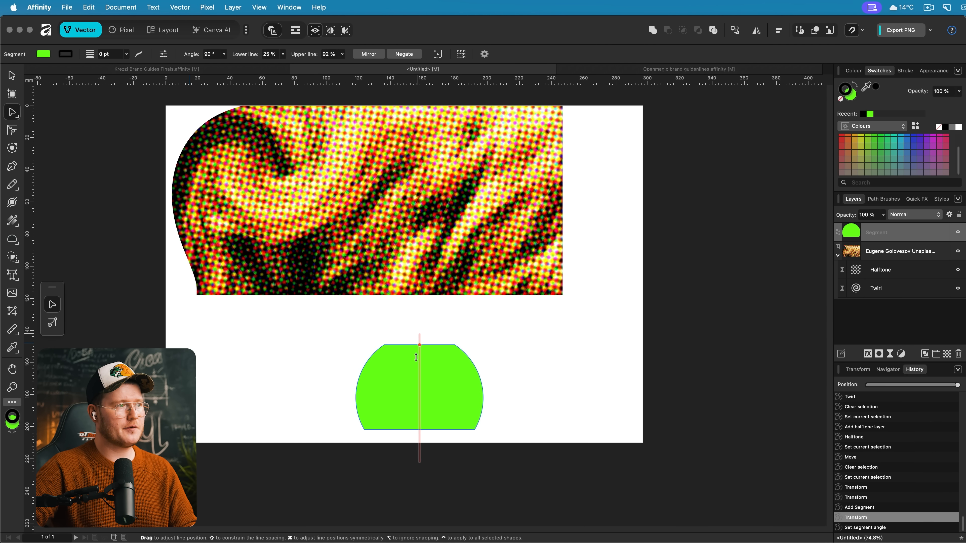
- Reshape the green segment by moving its cut line before replacing it with a green square
{"action": "left_click_drag", "start_coordinate": [419, 343], "coordinate": [419, 326]}
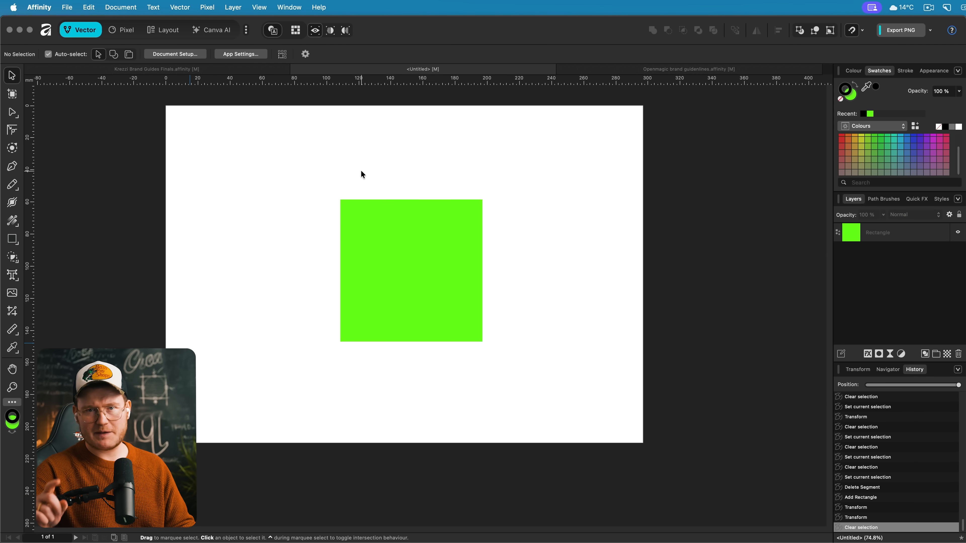
- Round the green square's top-left corner with the Corner tool
{"action": "left_click", "coordinate": [410, 270]}
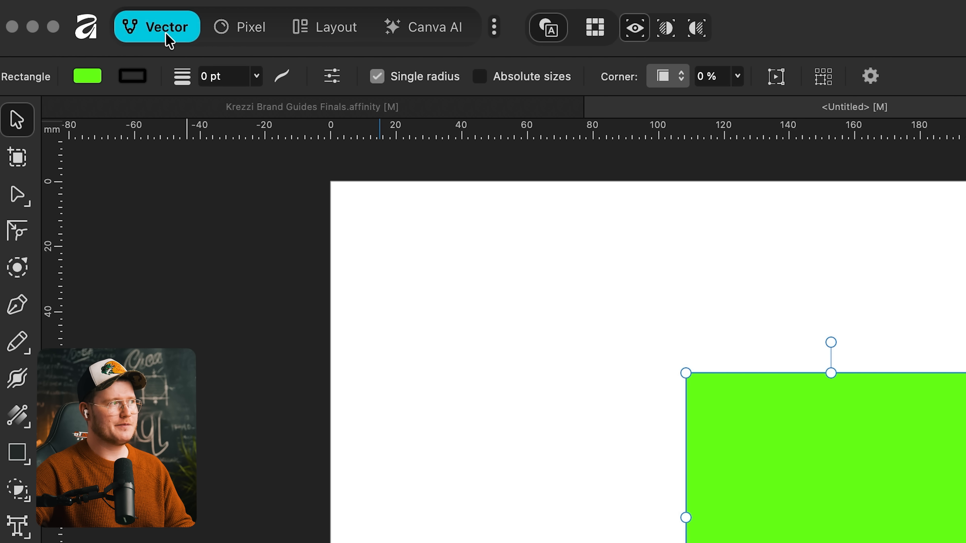
{"action": "mouse_move", "coordinate": [17, 231]}
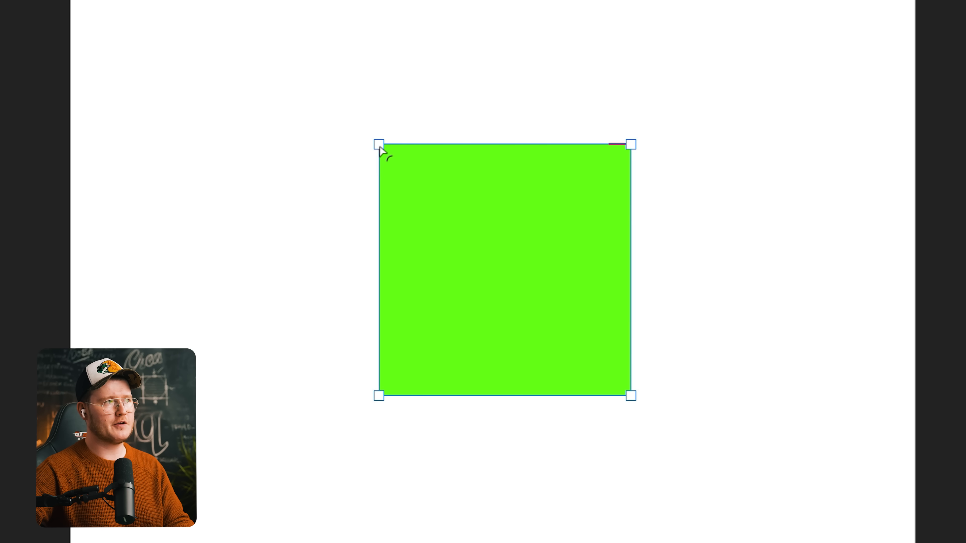
{"action": "left_click", "coordinate": [379, 144]}
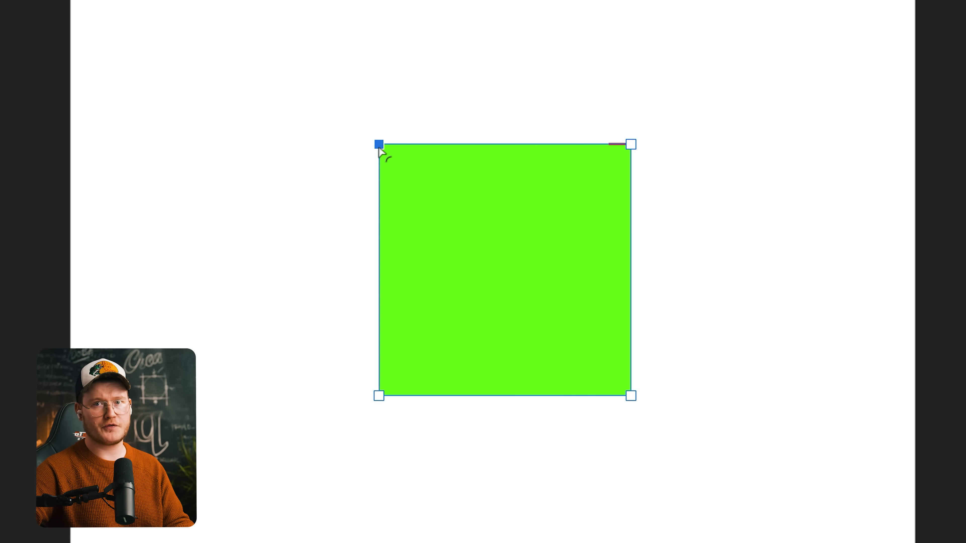
{"action": "left_click_drag", "start_coordinate": [379, 143], "coordinate": [466, 233]}
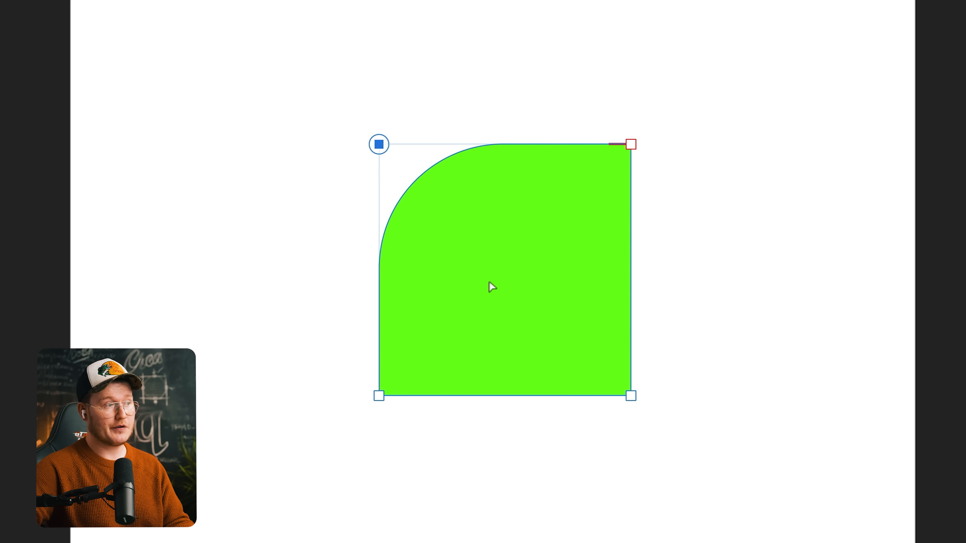
- Reshape the square's right side into a slanted, rounded teardrop-like form
{"action": "left_click_drag", "start_coordinate": [629, 145], "coordinate": [557, 61]}
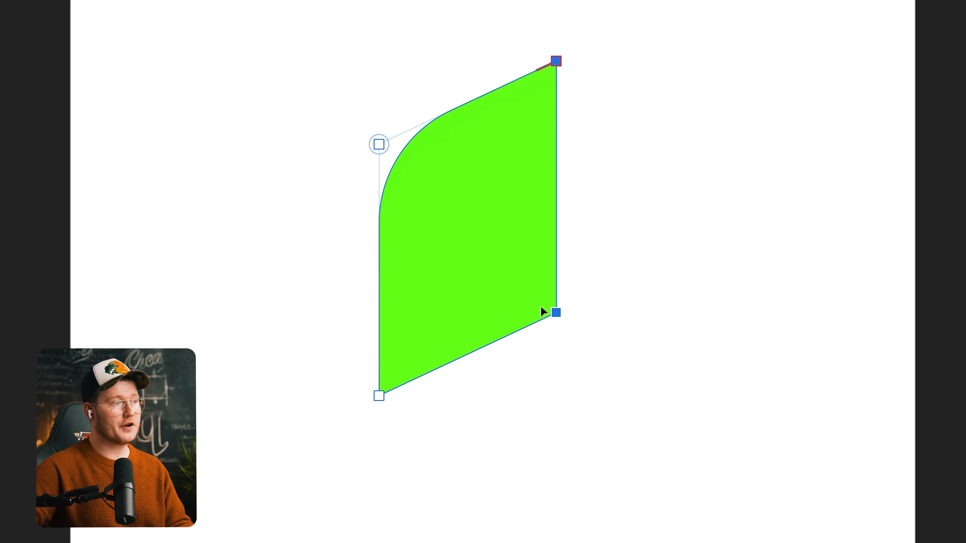
{"action": "left_click_drag", "start_coordinate": [556, 313], "coordinate": [591, 374]}
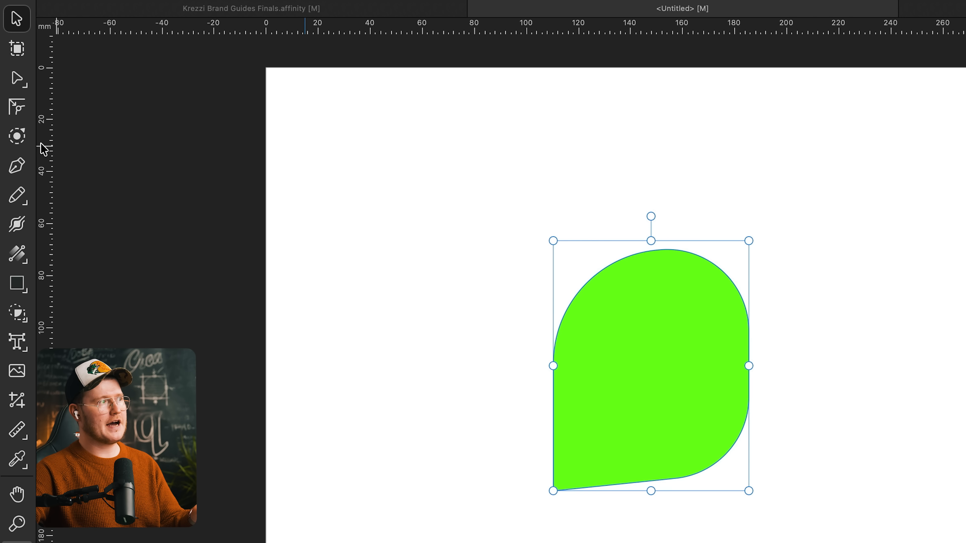
{"action": "mouse_move", "coordinate": [17, 136]}
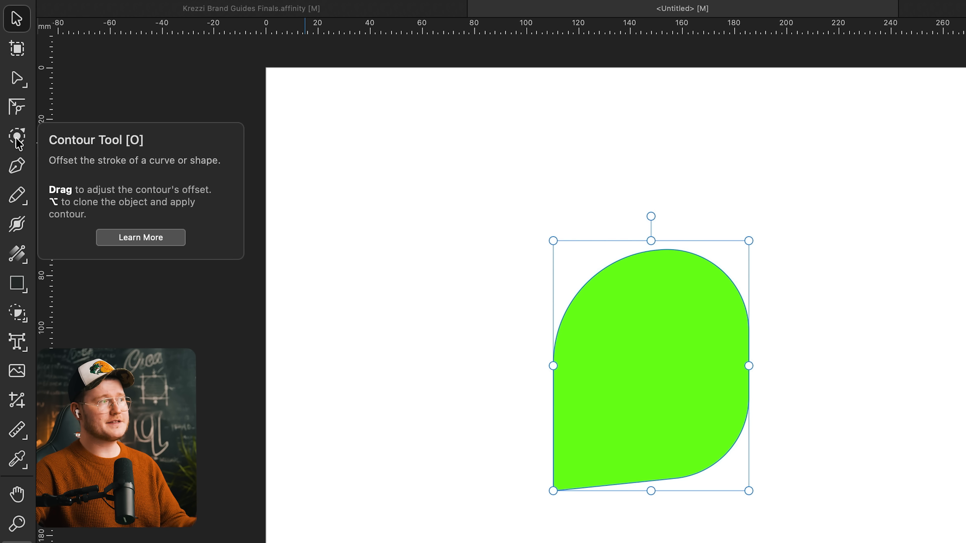